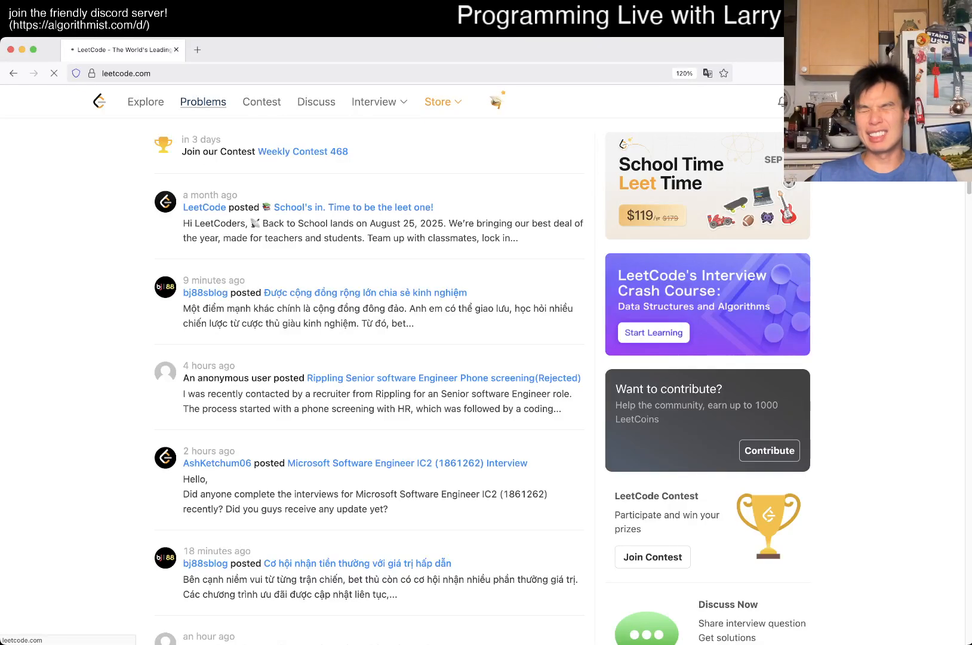
Open problem 3408 Design Task Manager and request a reset of its saved code.
click(203, 102)
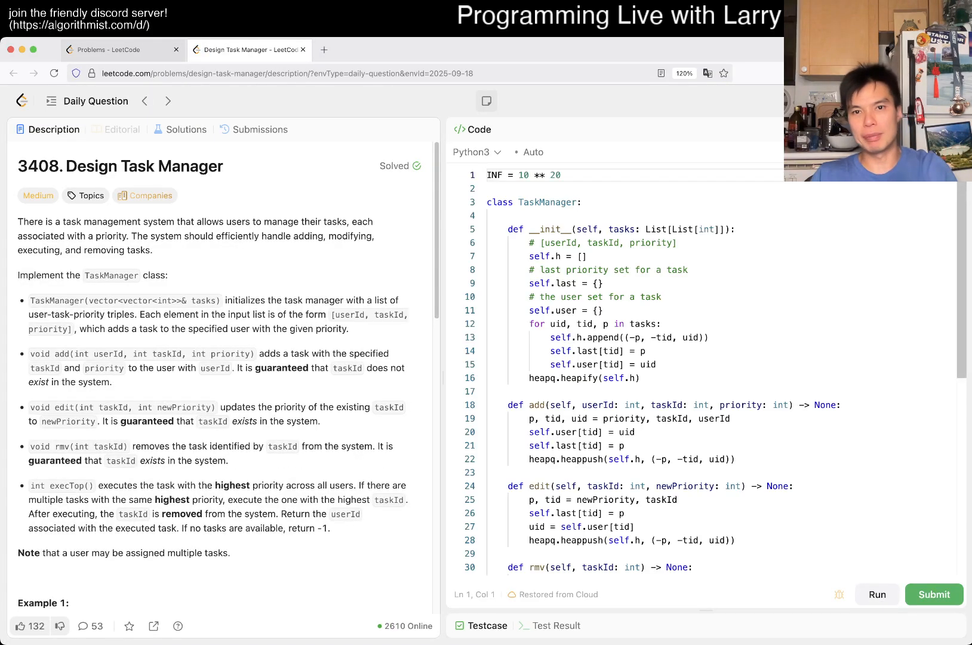
click(191, 100)
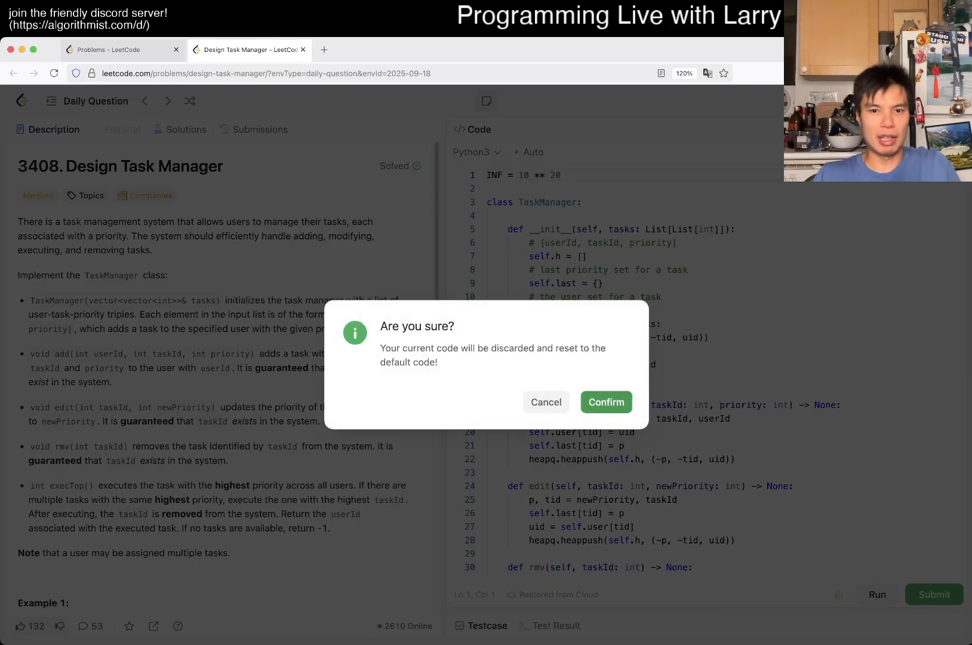
Confirm the reset so only the default TaskManager method stubs remain.
click(605, 402)
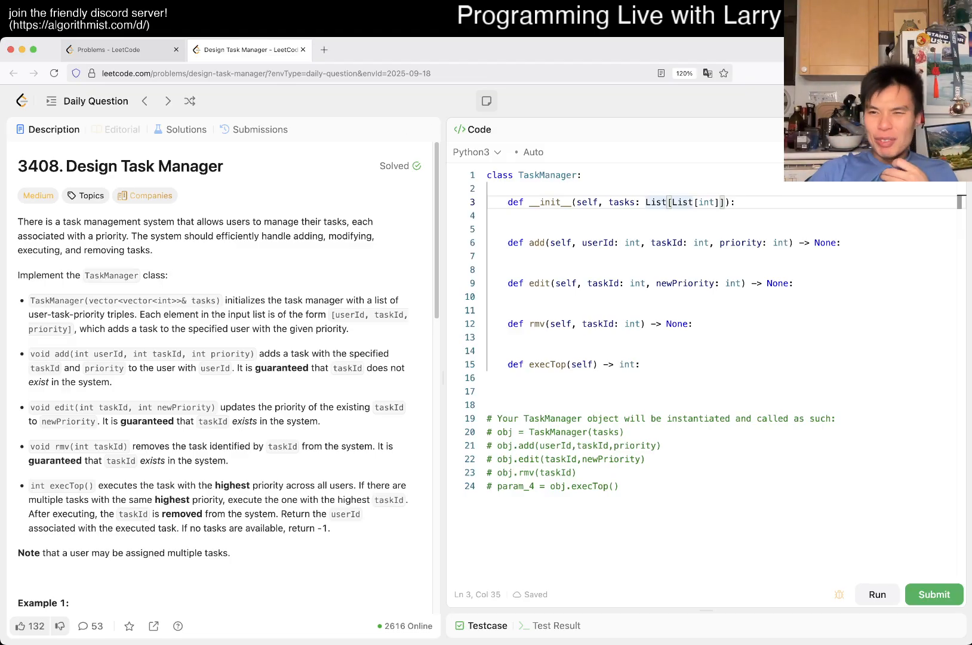
click(507, 100)
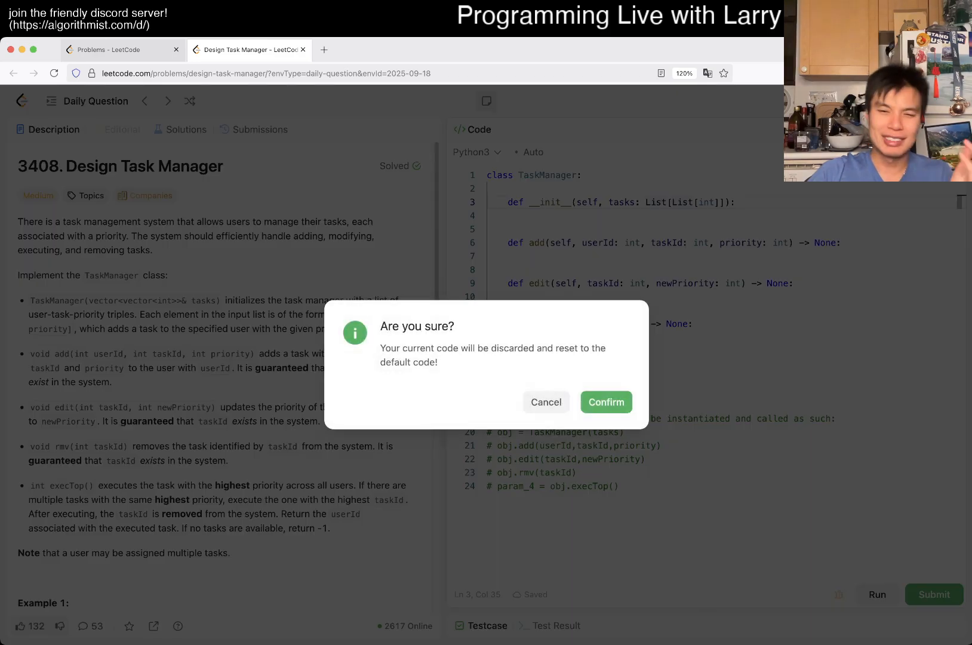
click(605, 401)
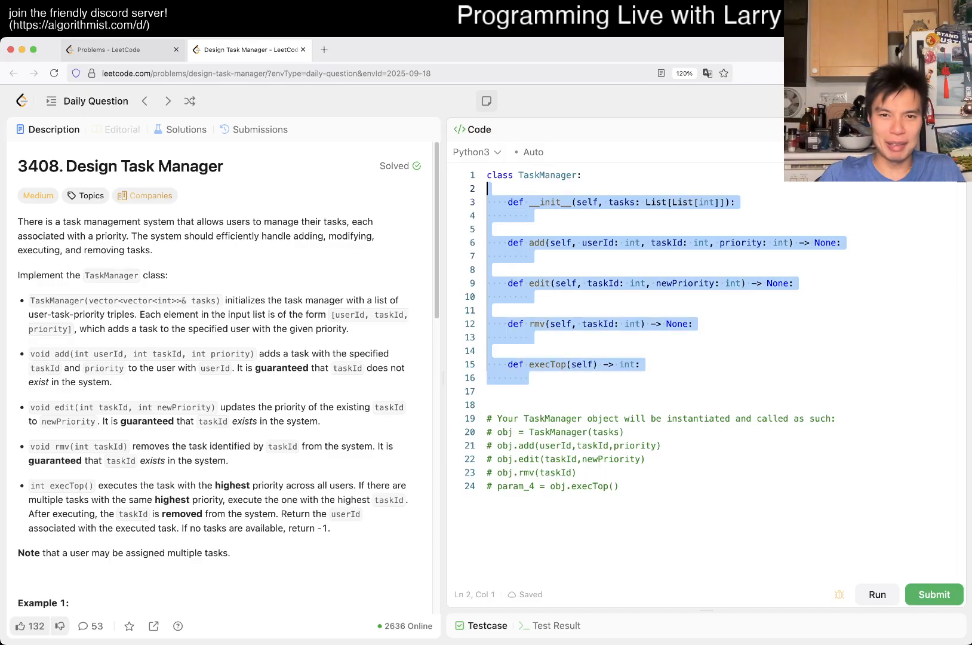
click(546, 215)
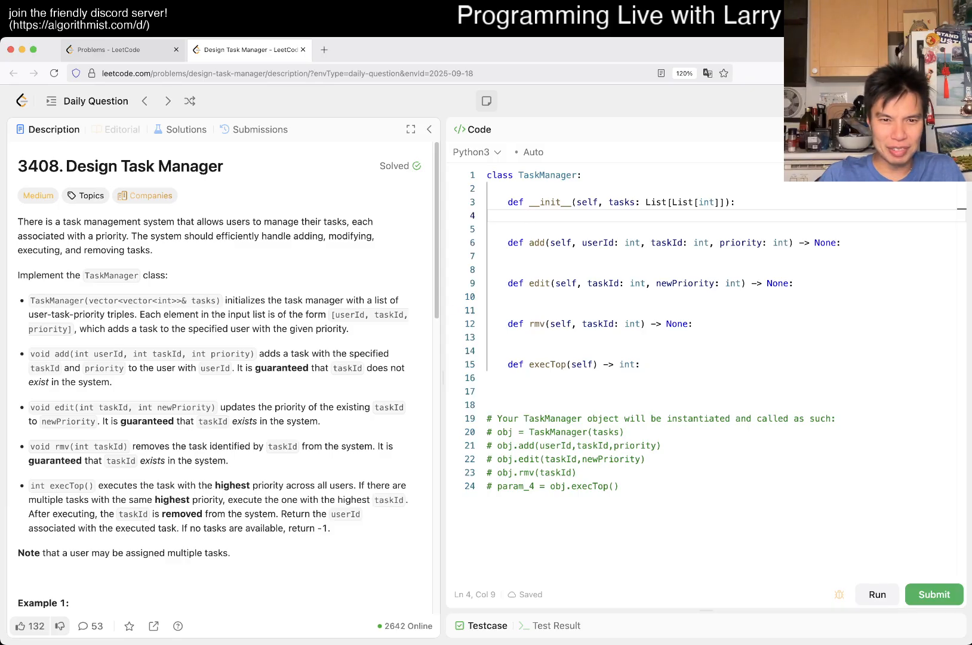
double_click(48, 328)
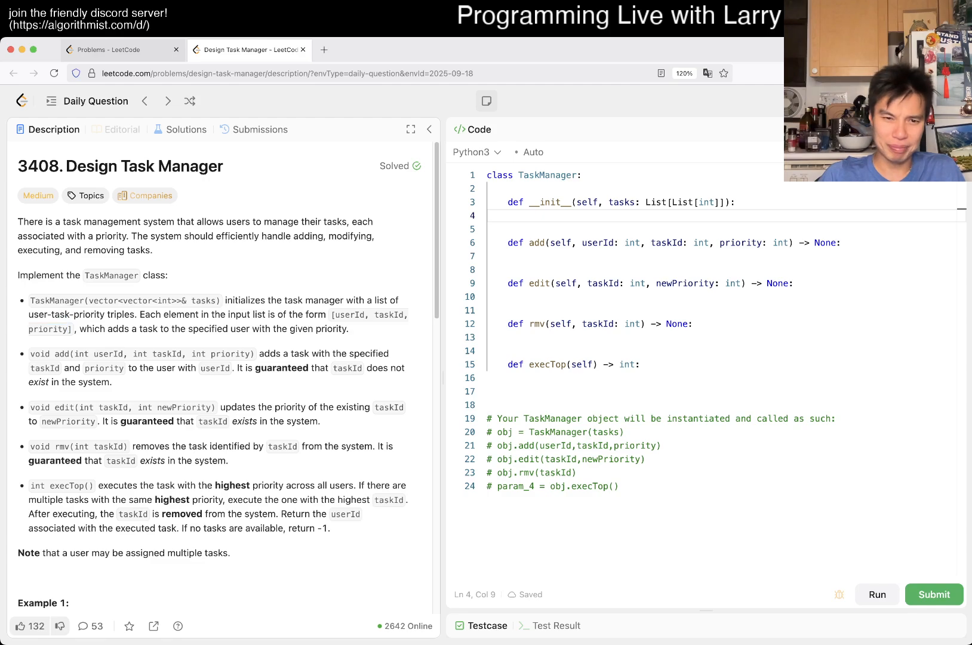
double_click(49, 354)
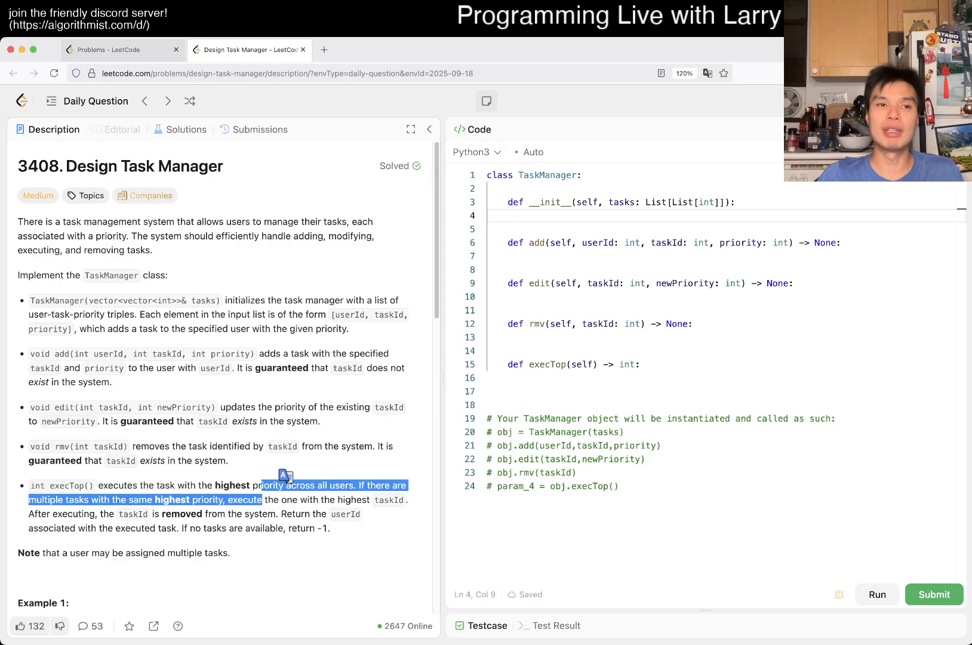
scroll(down, 3)
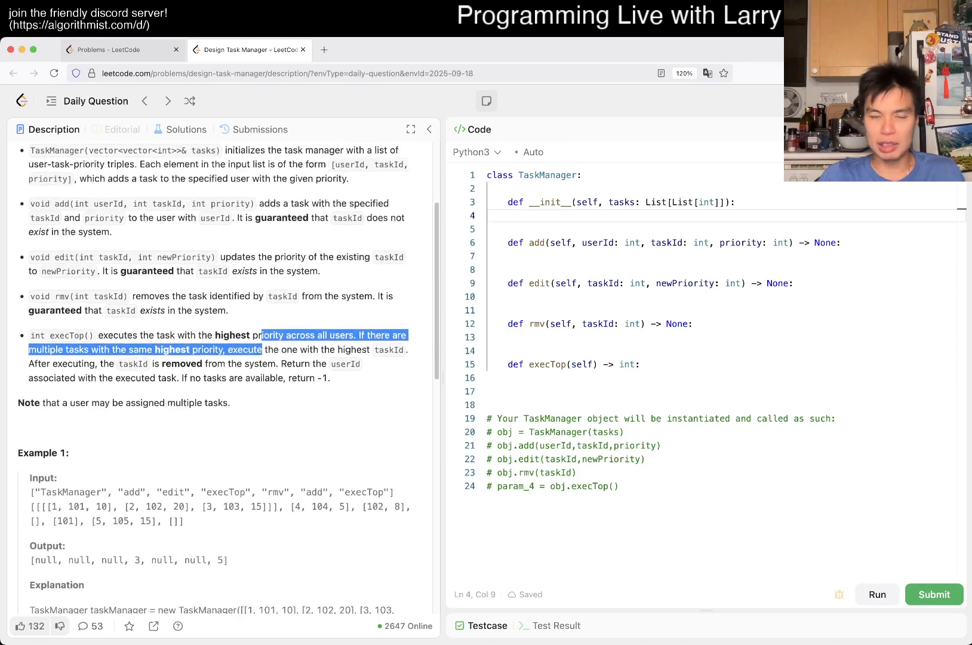
scroll(up, 3)
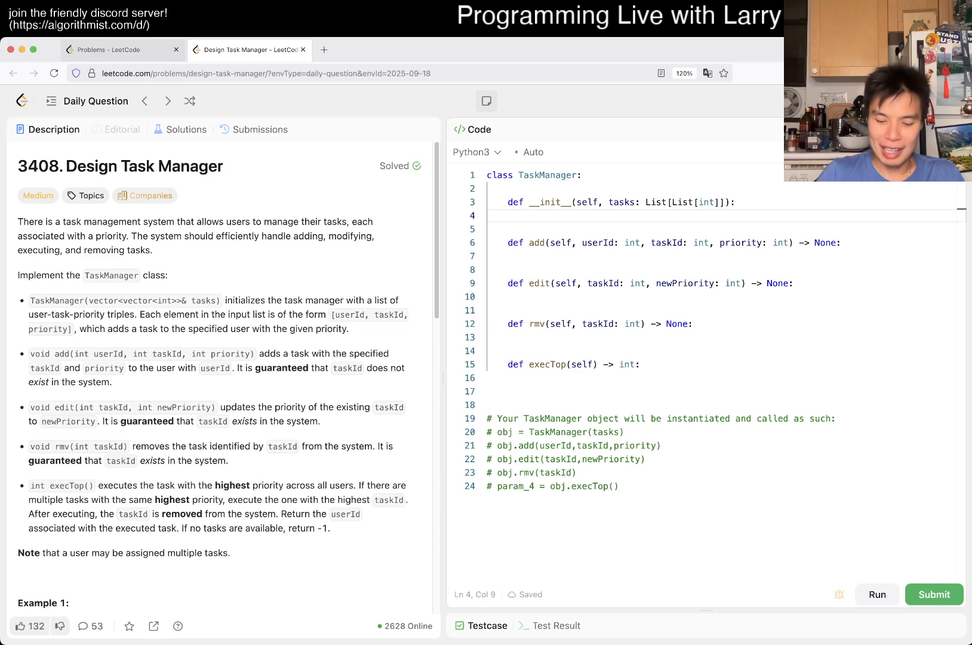
click(490, 175)
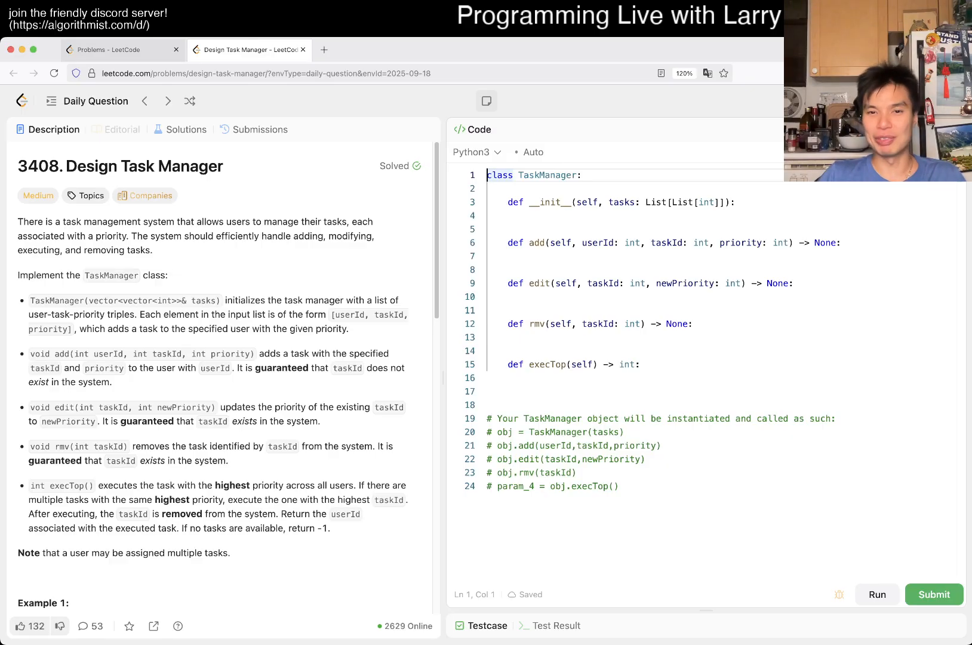
Add 'from sortedcontainers import SortedList' as the first line of the solution.
text(from)
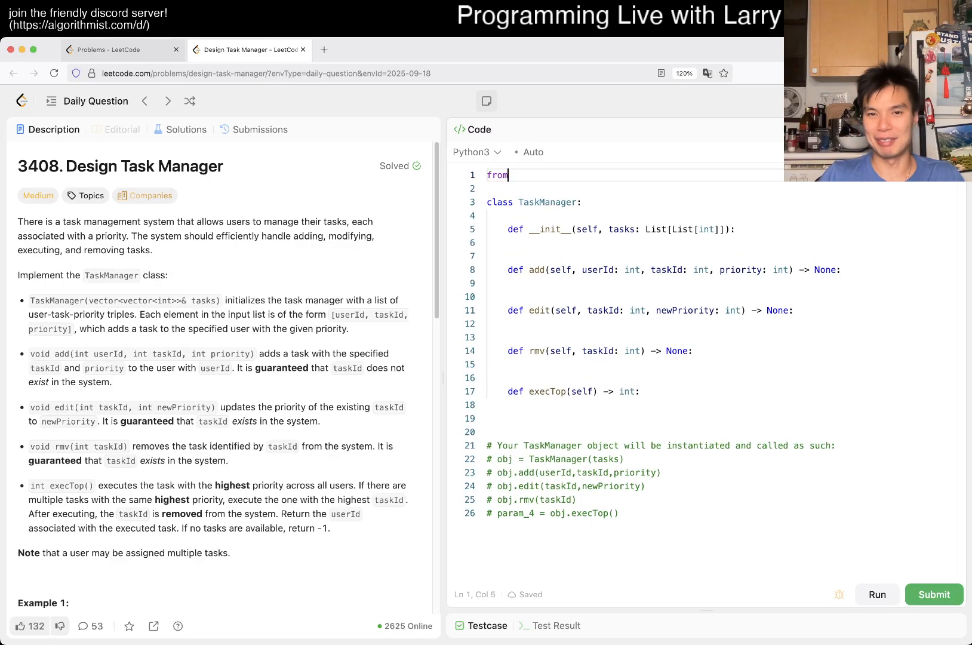
text(sorted)
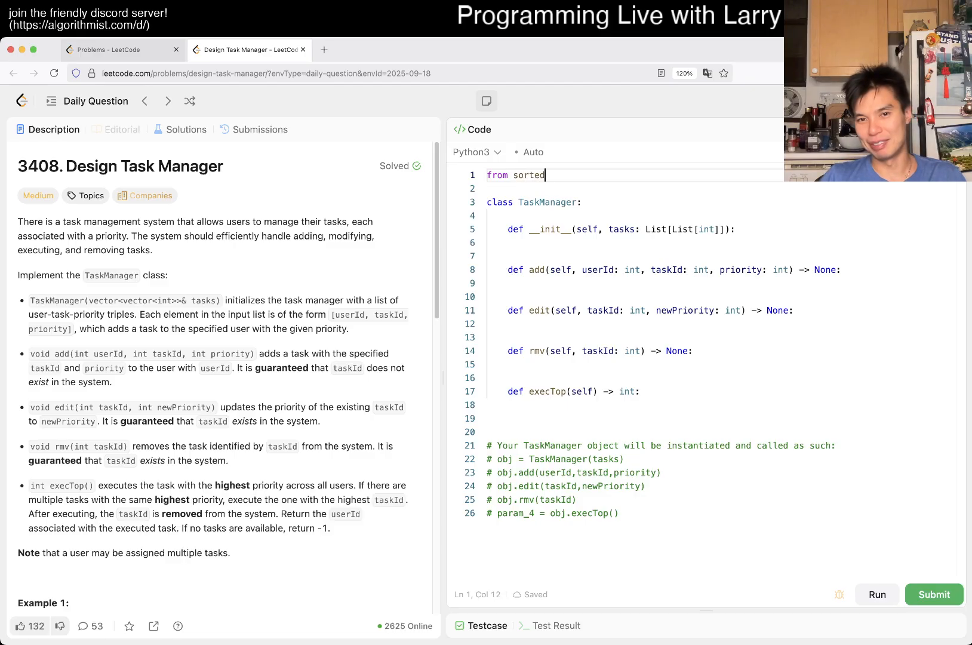
text(containers import)
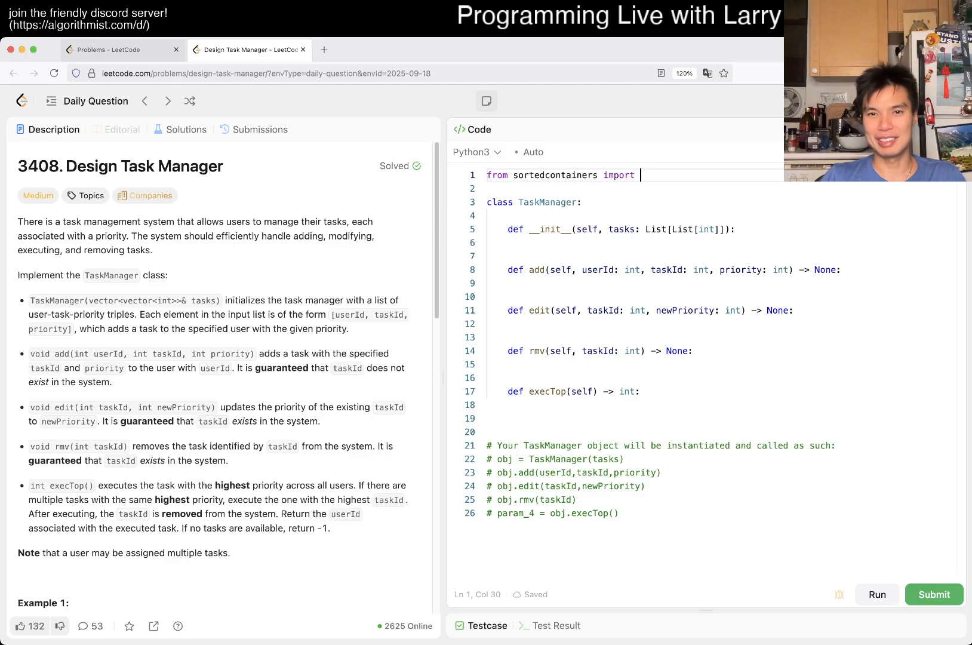
text(SortedList)
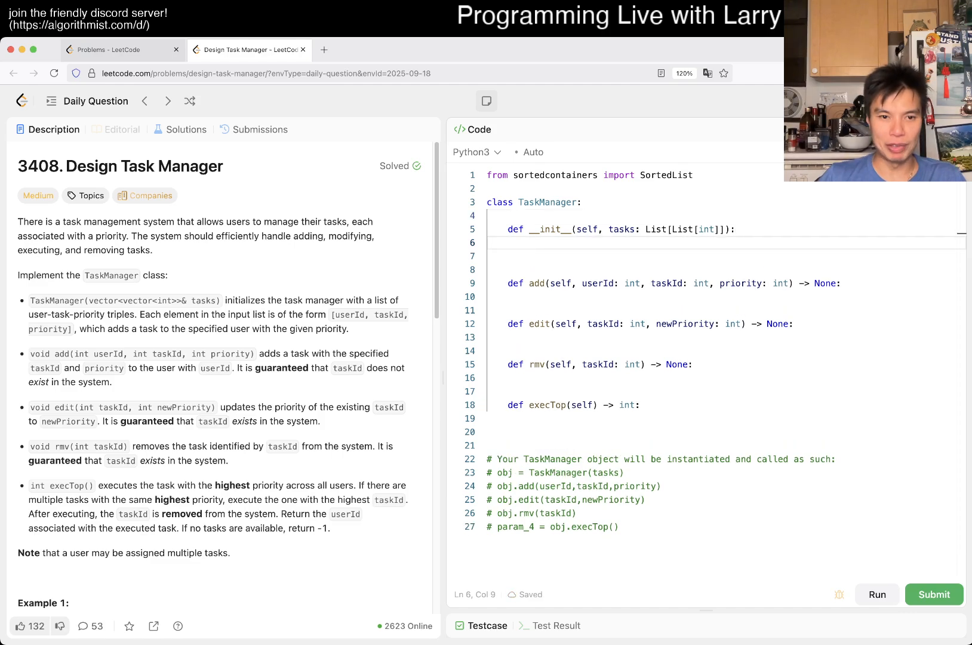
double_click(247, 485)
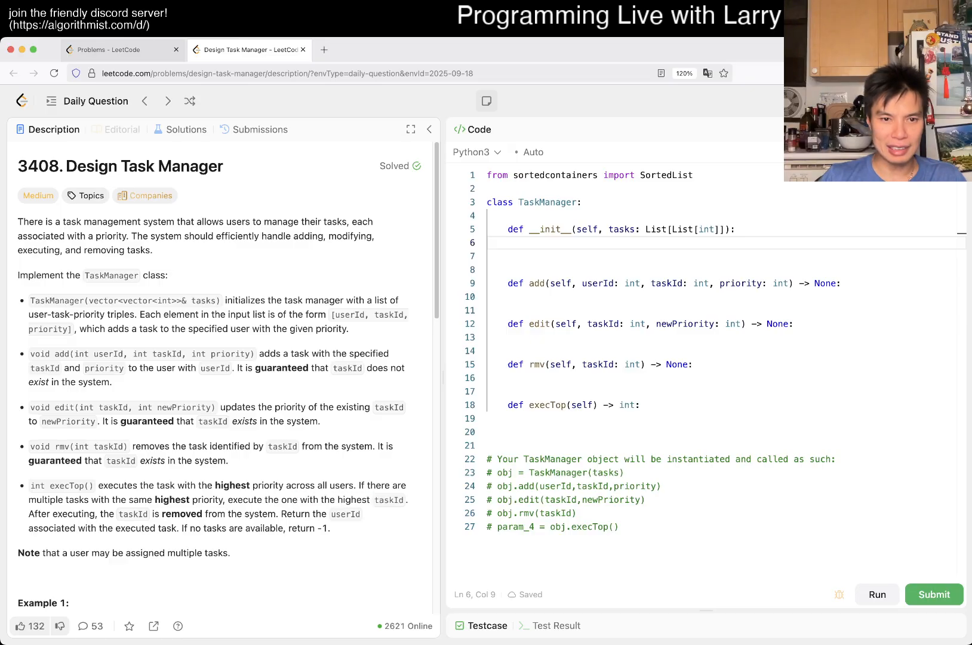
Review the add description and the taskId range constraint in the problem statement.
double_click(166, 353)
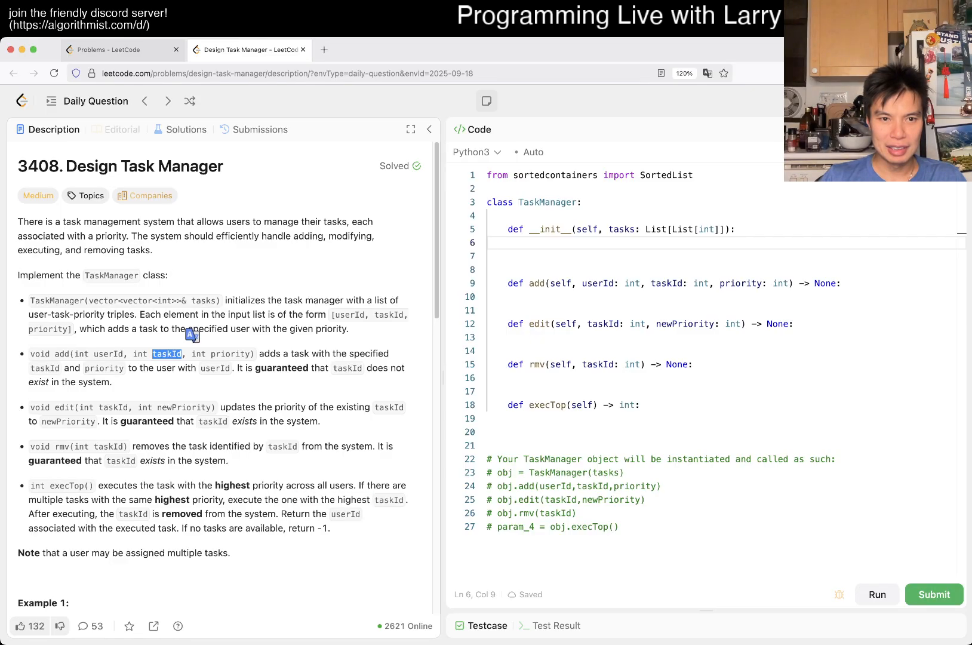
scroll(down, 3)
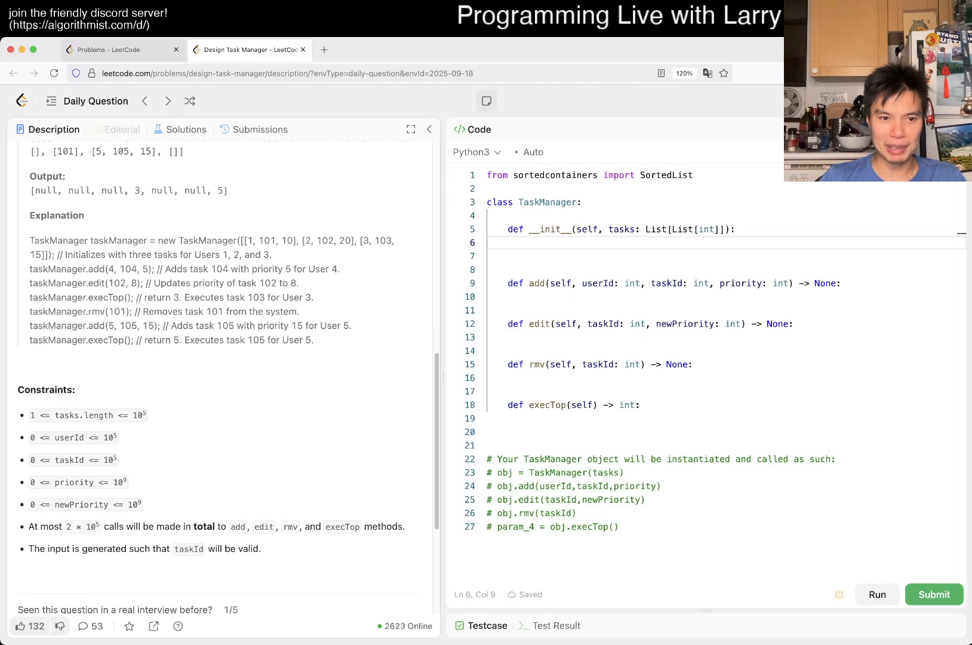
double_click(71, 460)
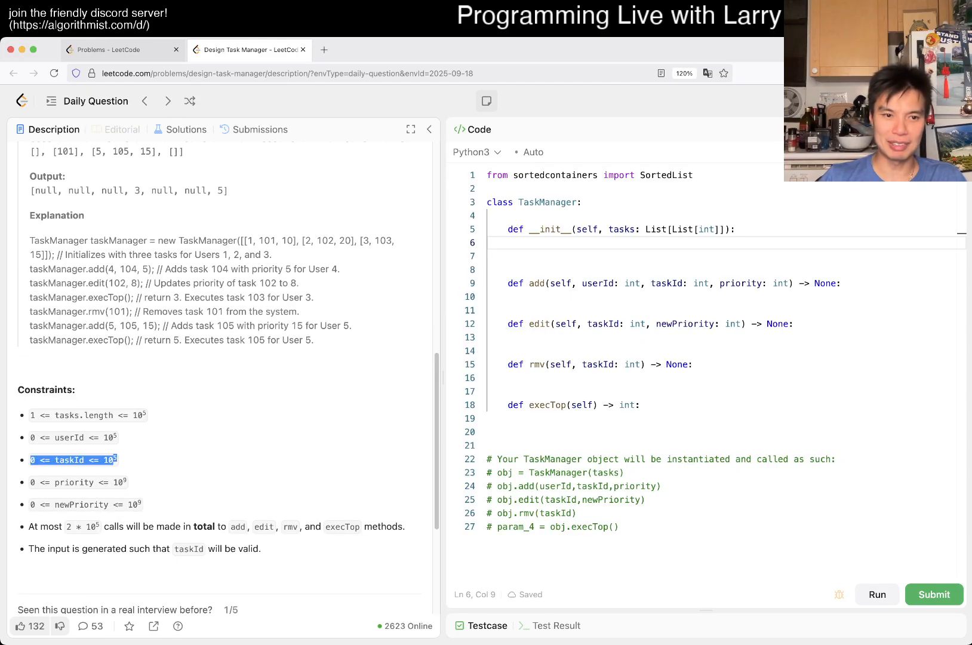
scroll(down, 3)
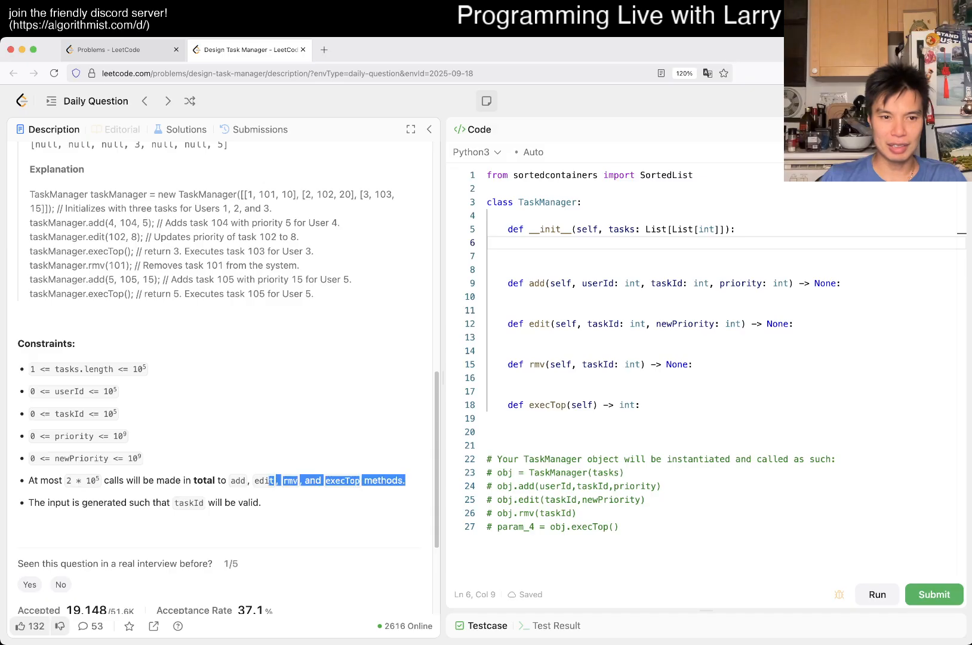
scroll(up, 3)
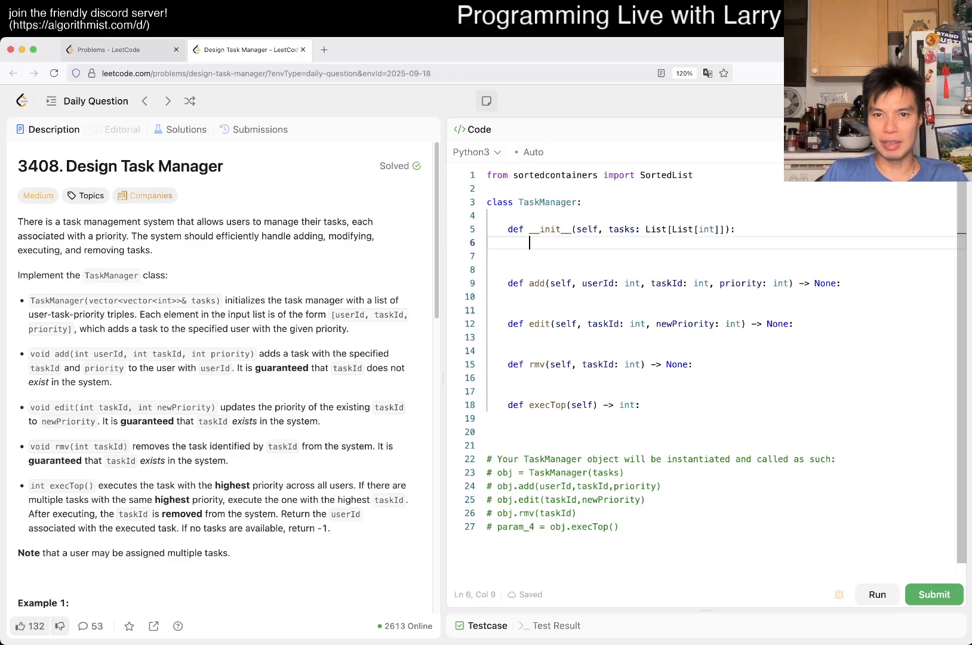
Create self.sl as a SortedList and loop over tasks adding (p, t, u) tuples.
text(for)
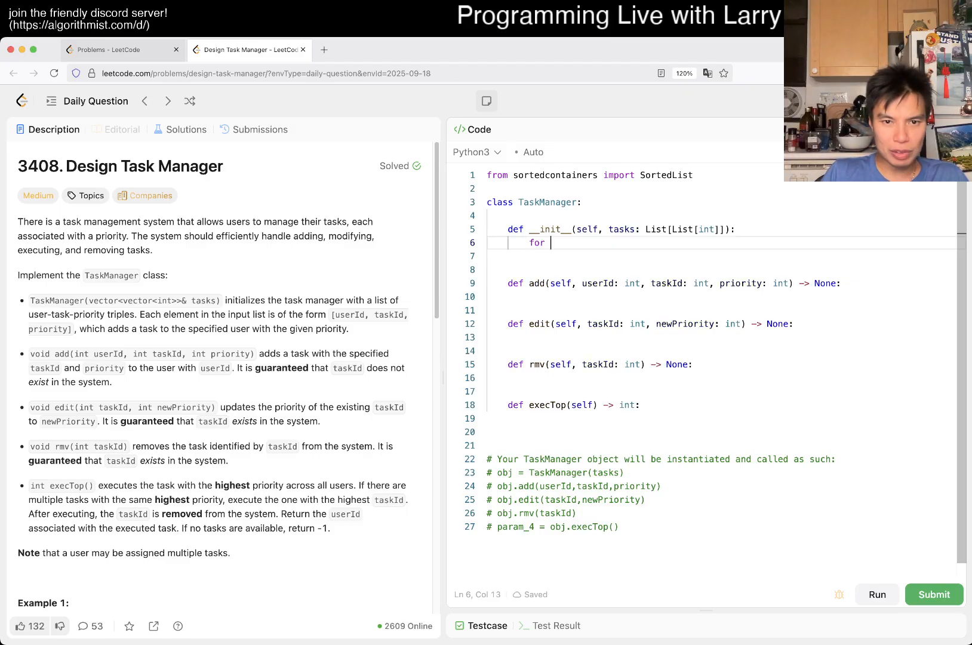
text(u, tt, p in)
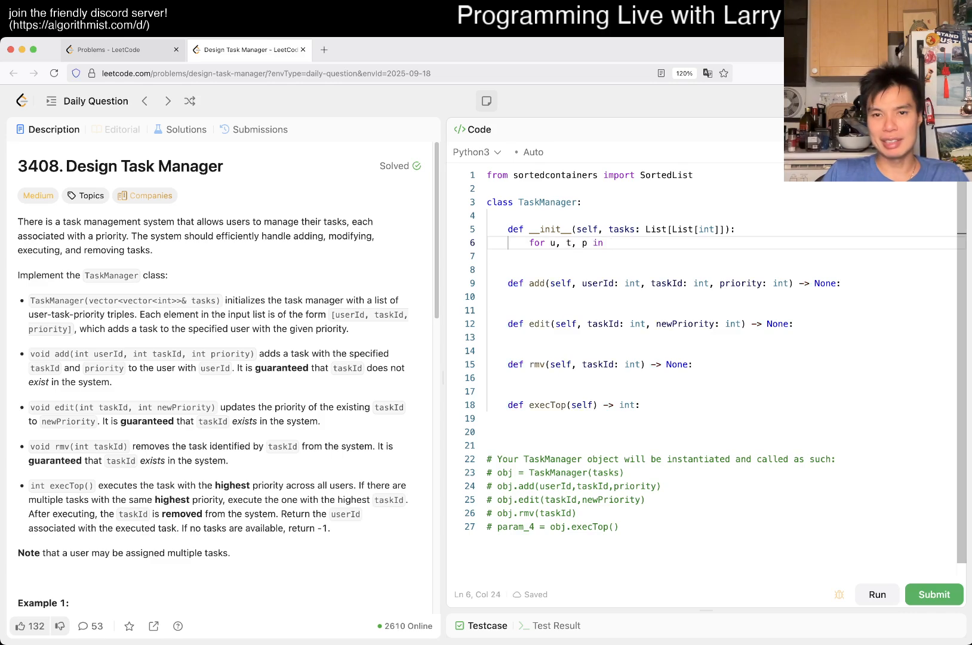
text(tasks:)
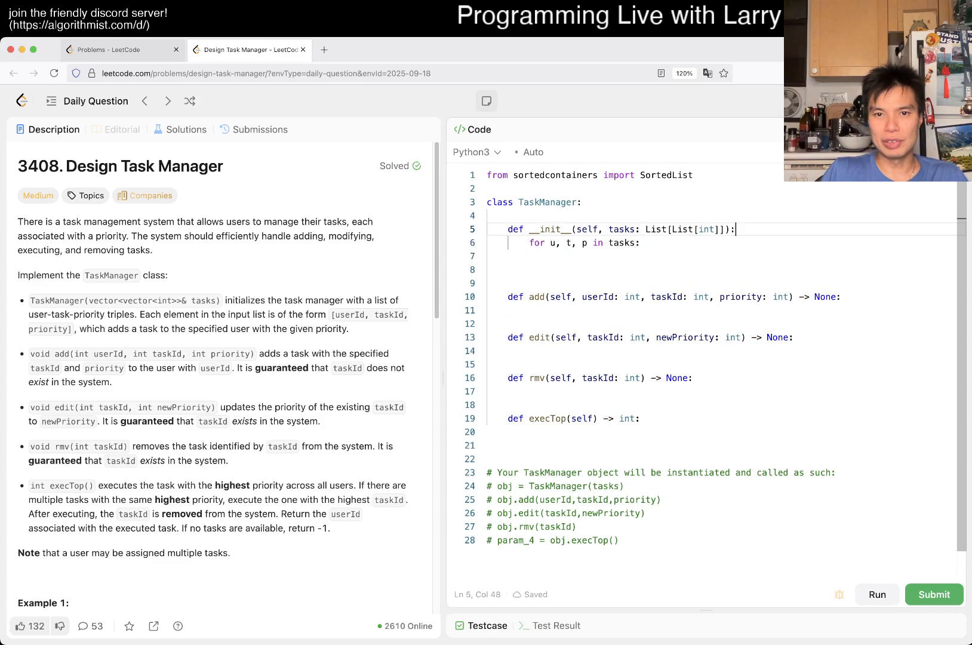
text(self.sl = s)
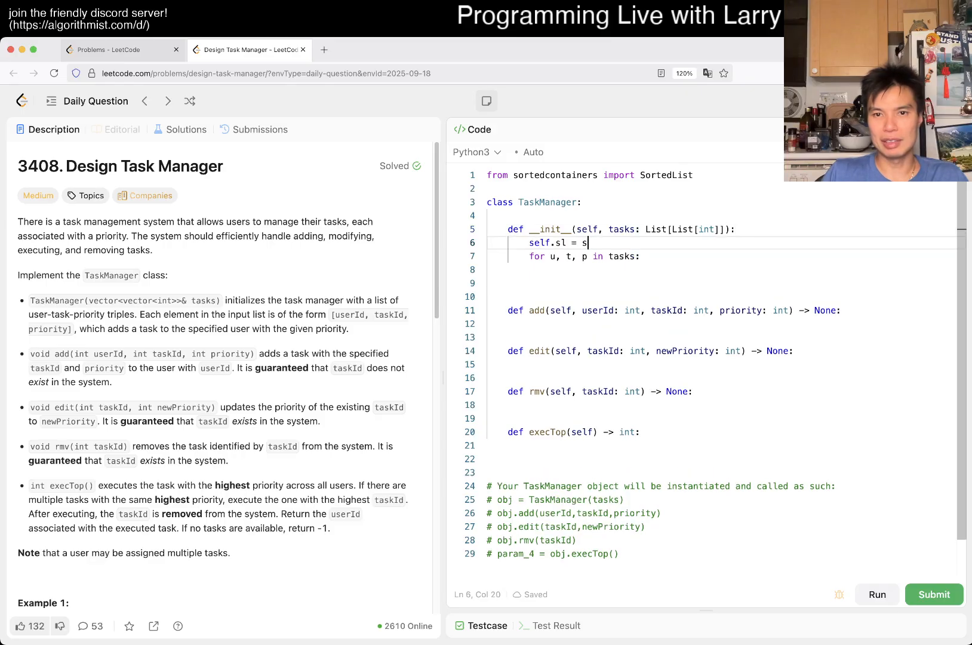
text(ortedList()
text(self.sl()
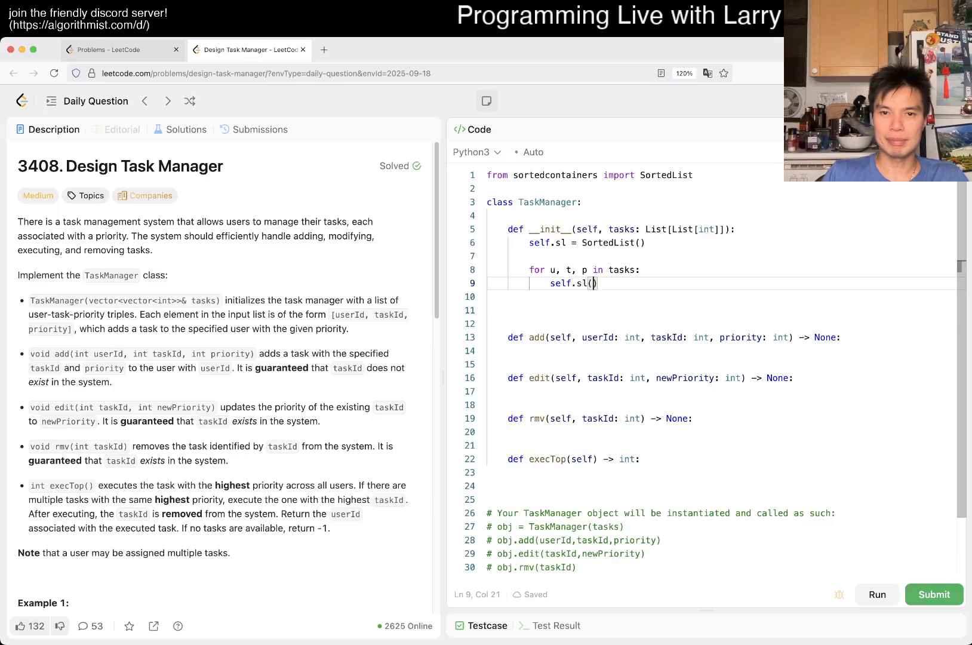
text(add)
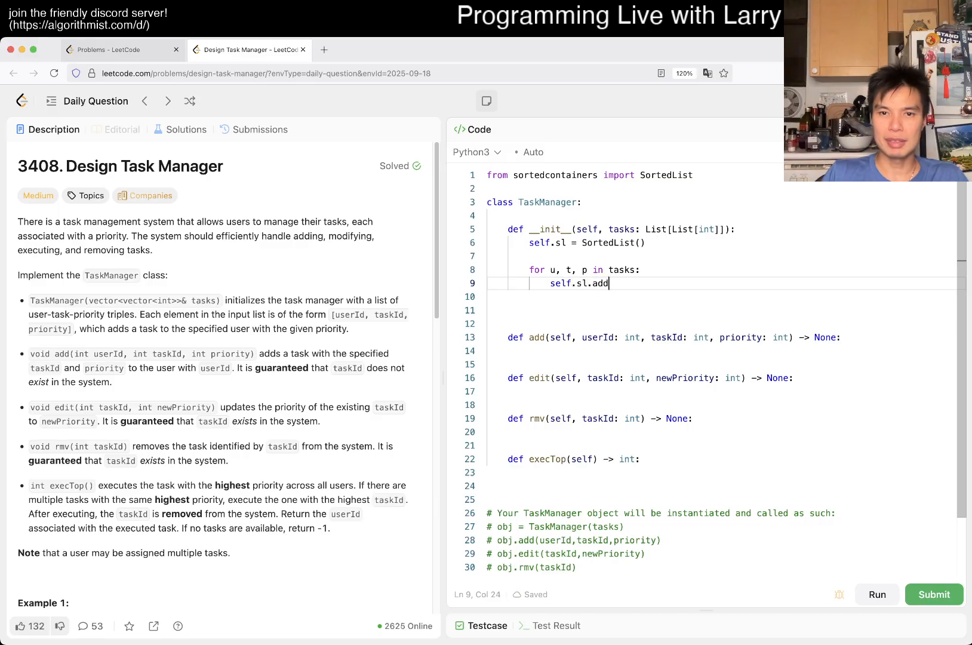
text((()))
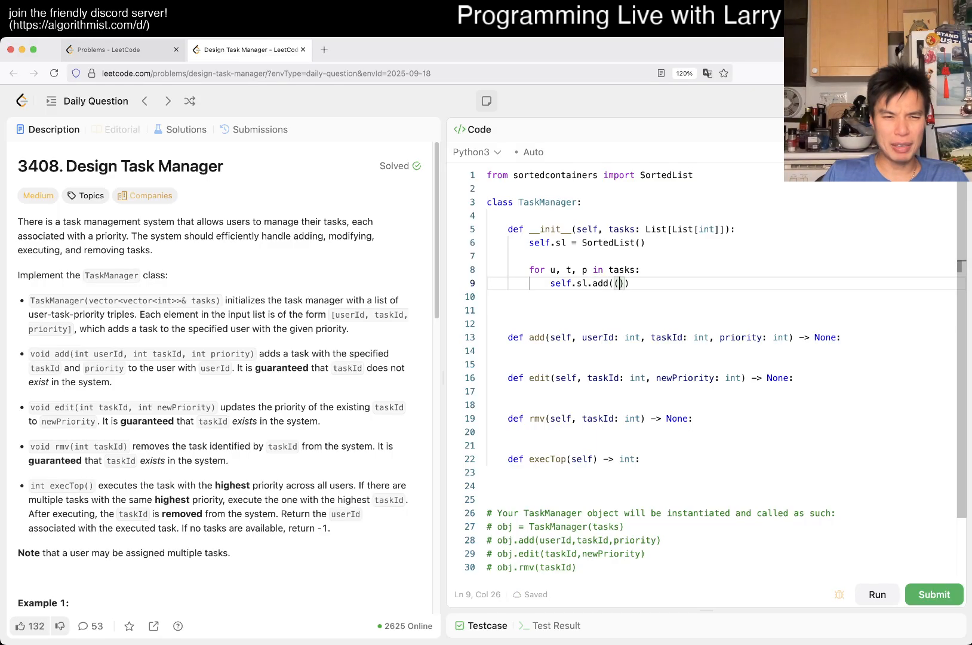
text((p,)
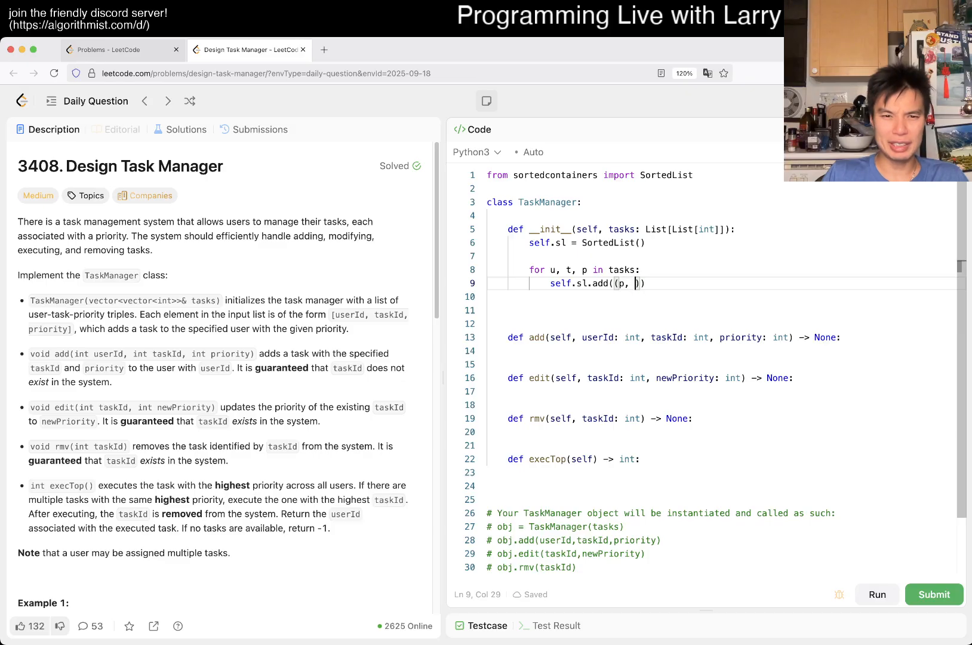
text(t)
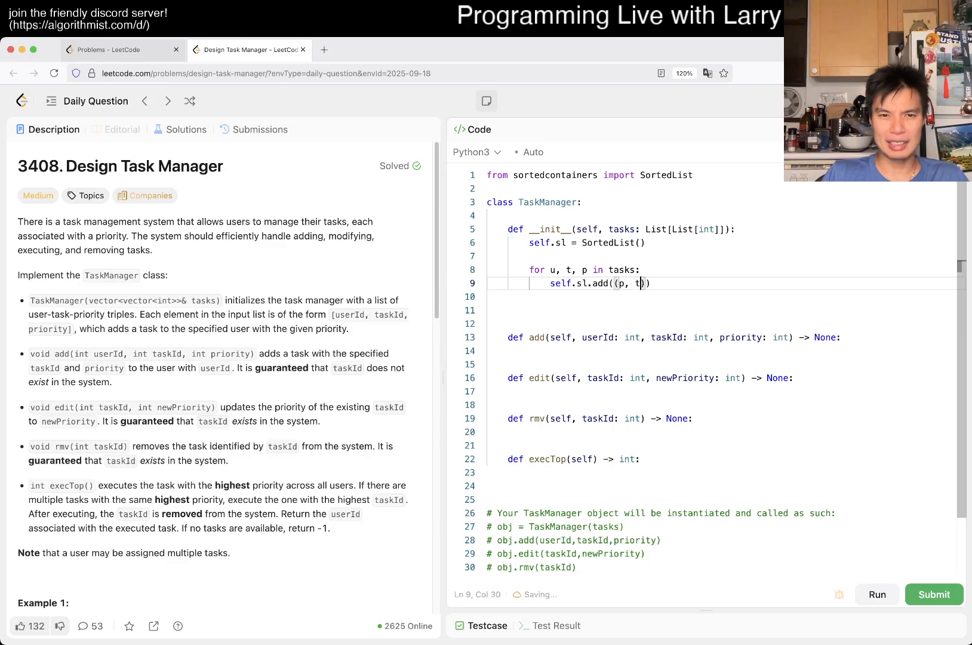
text(, u)))
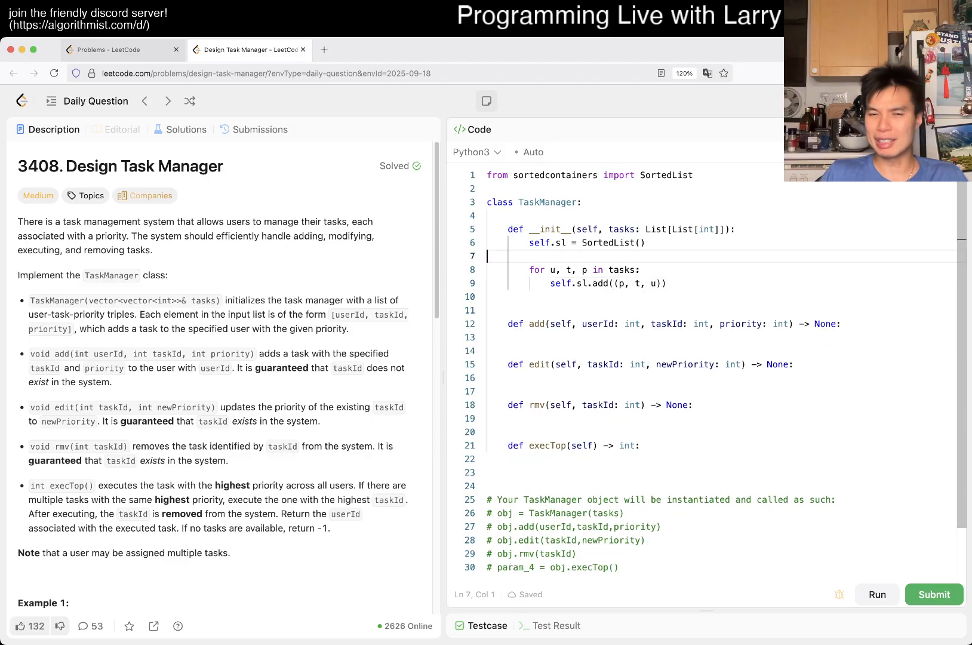
Add a self.lookup dict mapping t to (p, u) and have the constructor loop call self.add.
text(self.lookup = {)
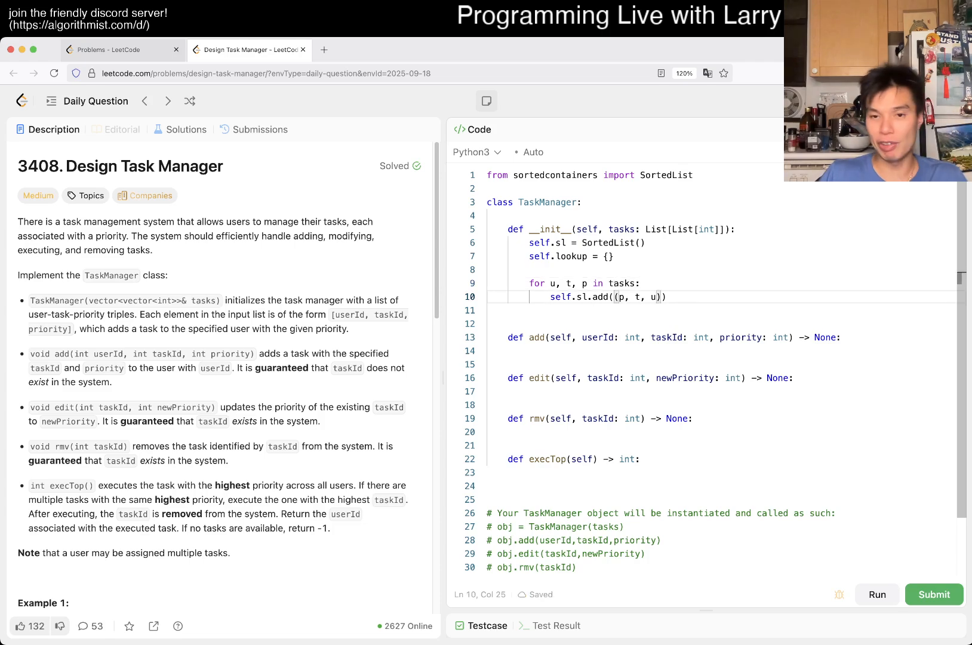
key(Enter)
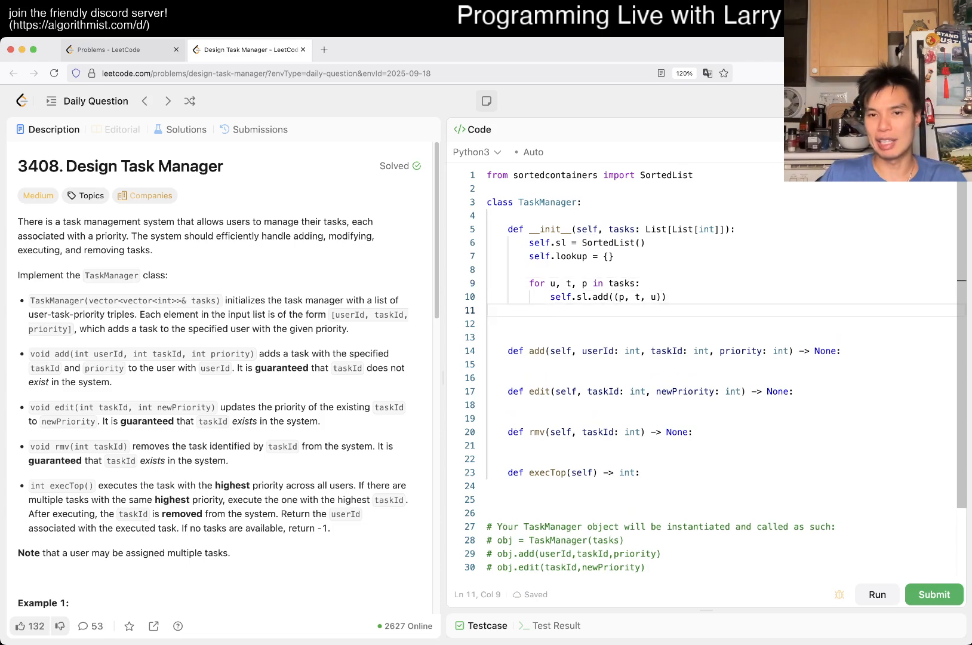
text(self.lookup)
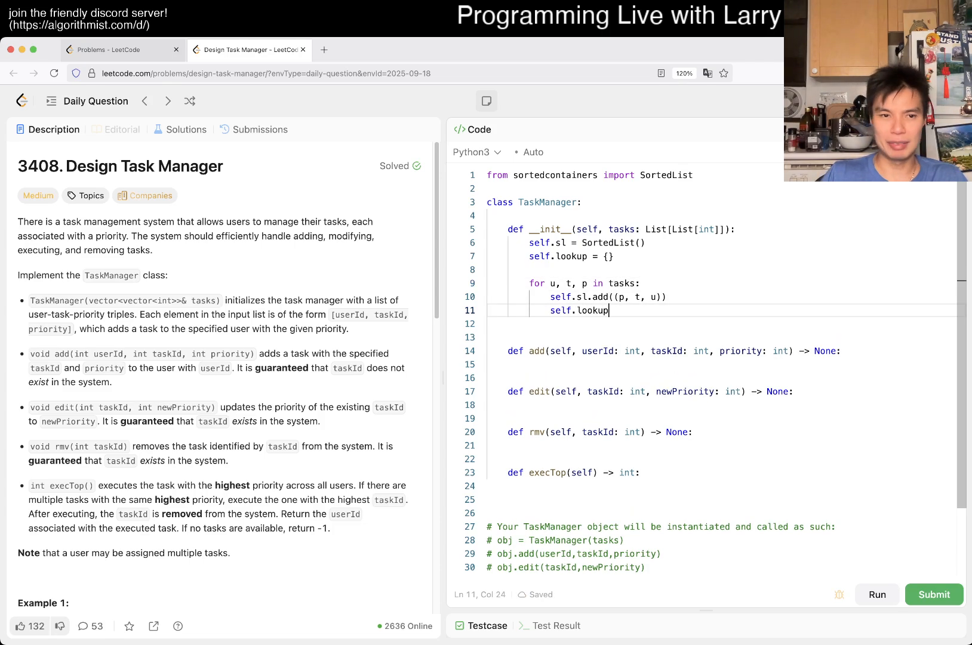
text([])
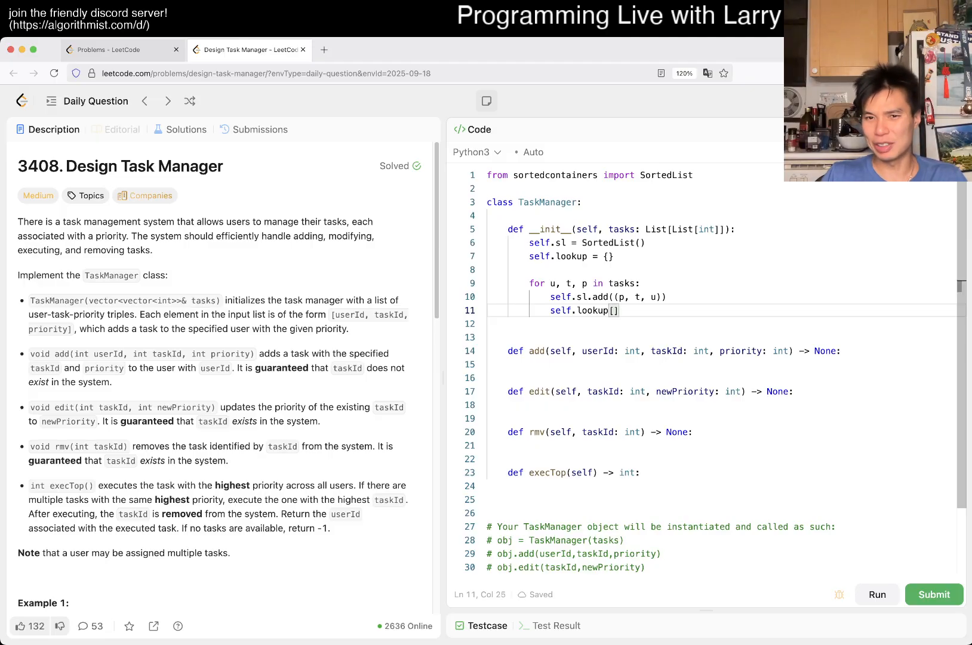
text(t] = ()
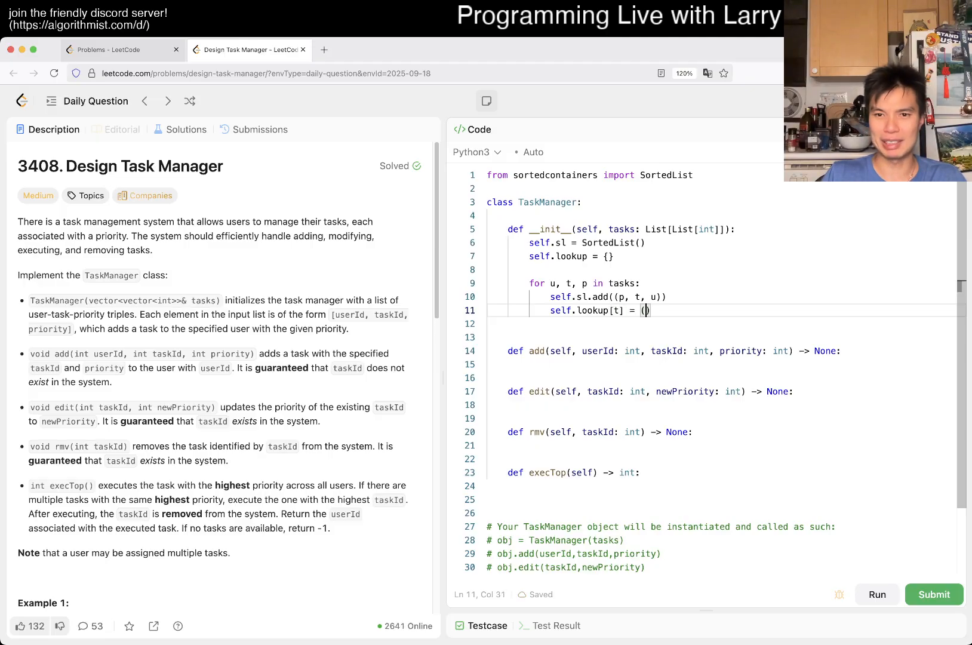
text(p, u)
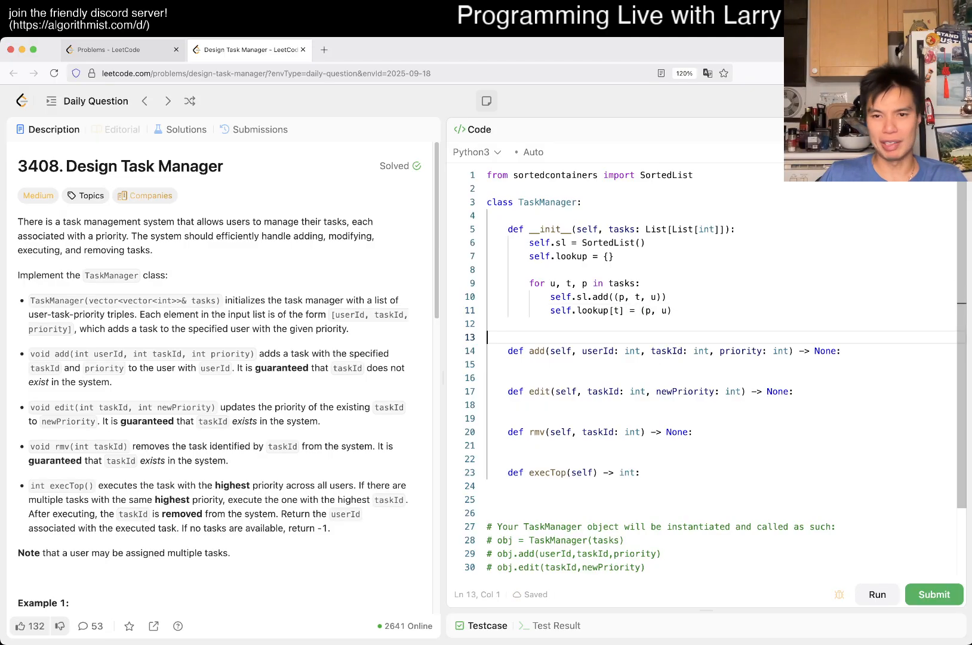
key(Backspace)
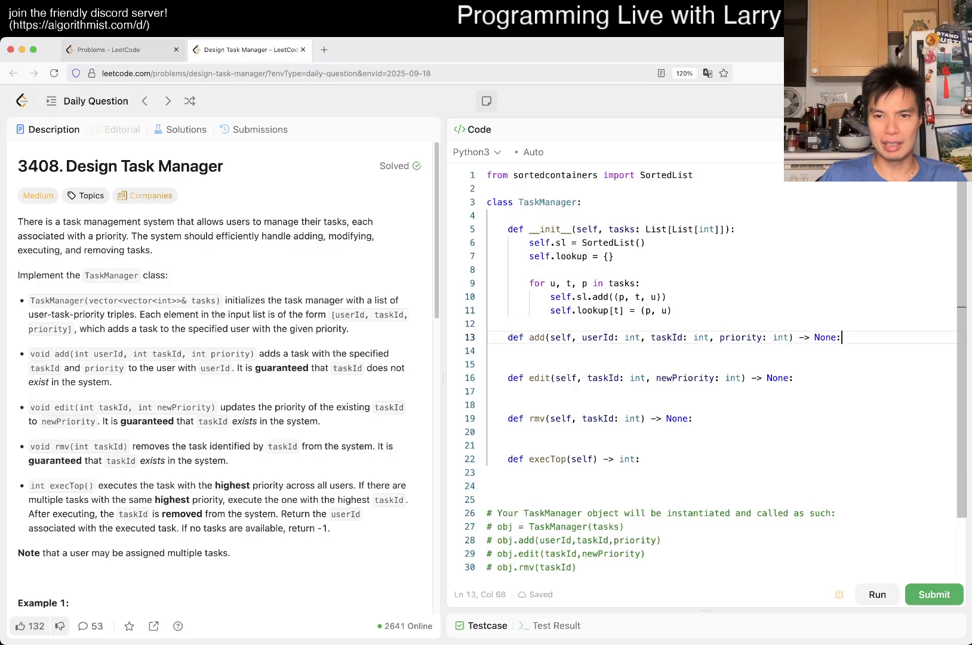
key(Return)
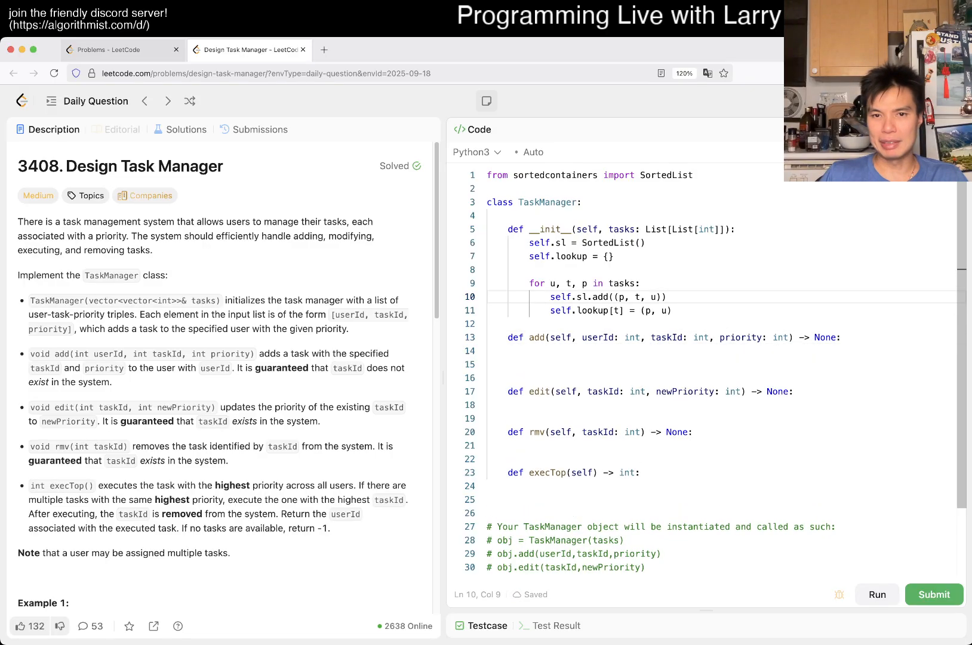
click(550, 283)
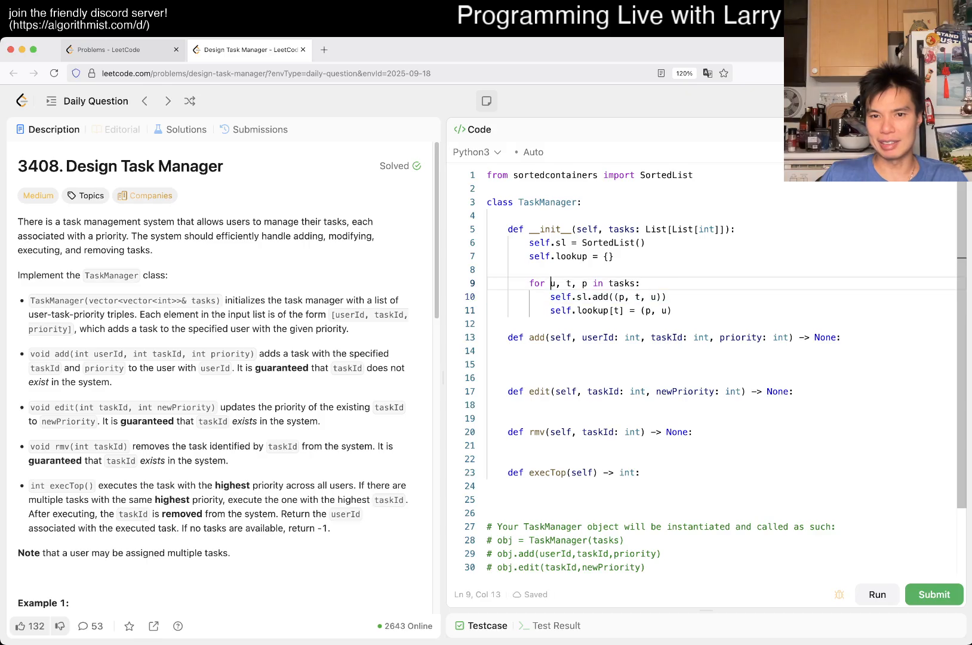
text(self.)
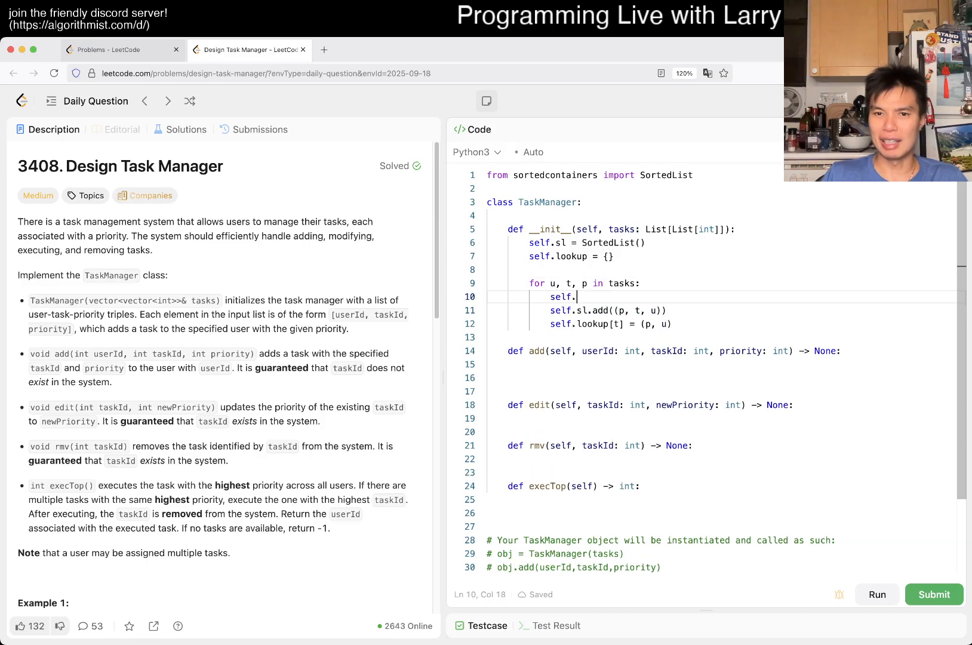
text(add(u, t, p)
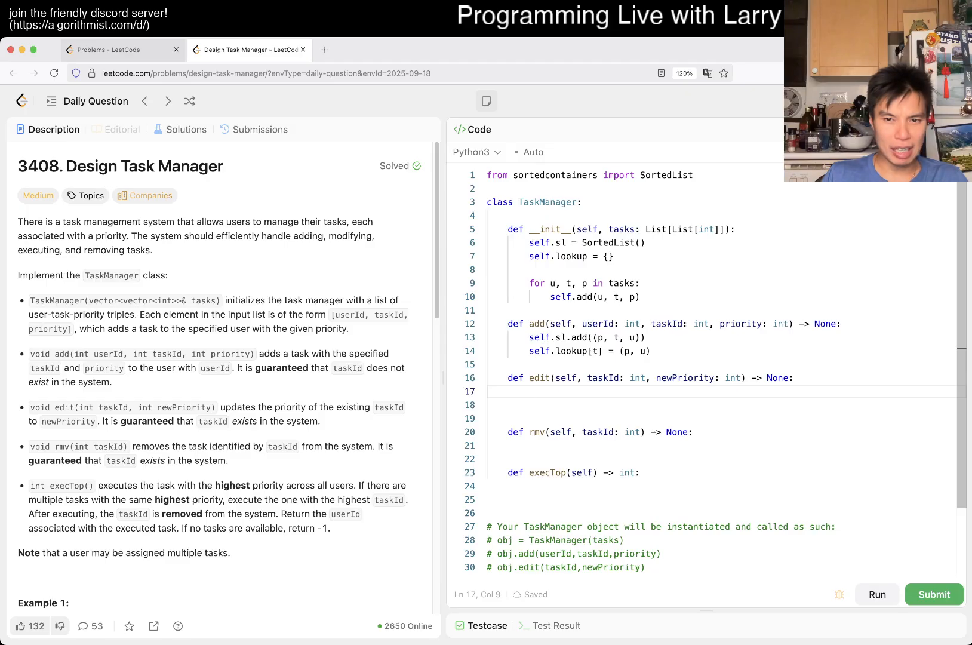
In edit, read prev_priority and prev_user from self.lookup[taskId].
text(pre)
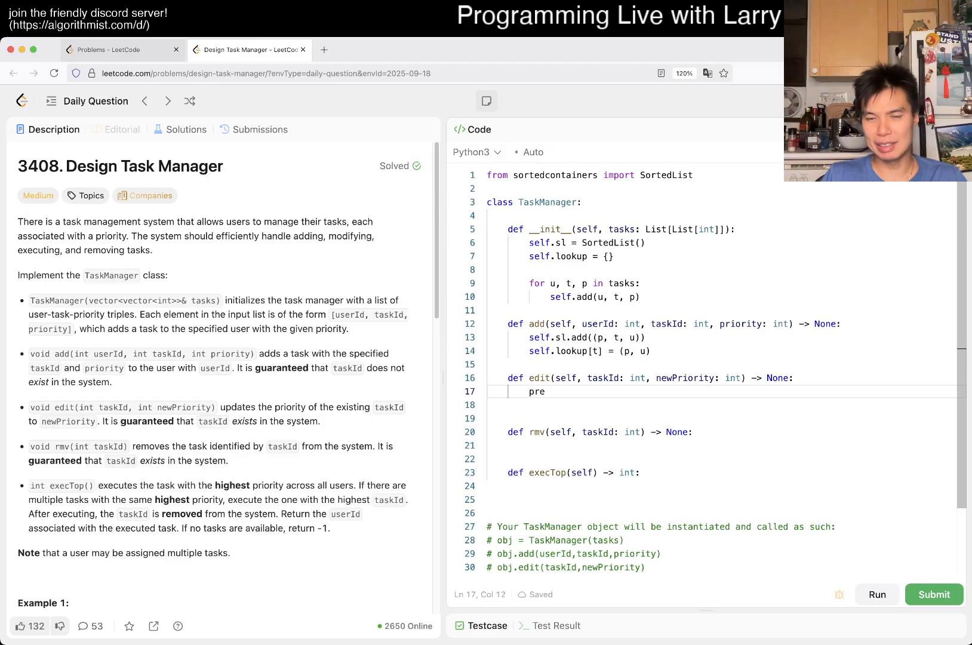
key(Backspace)
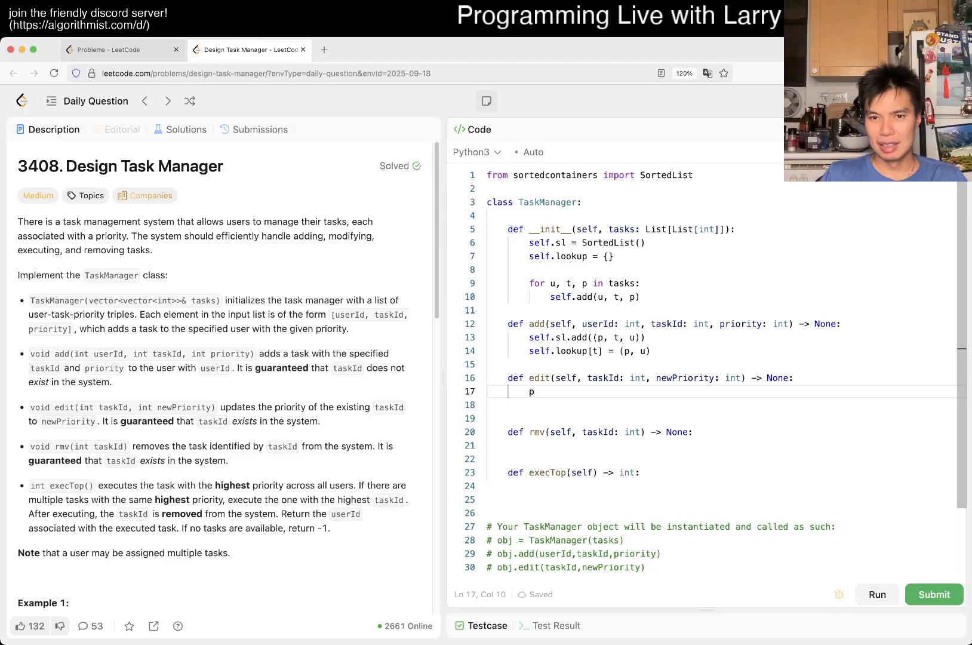
text(rev)
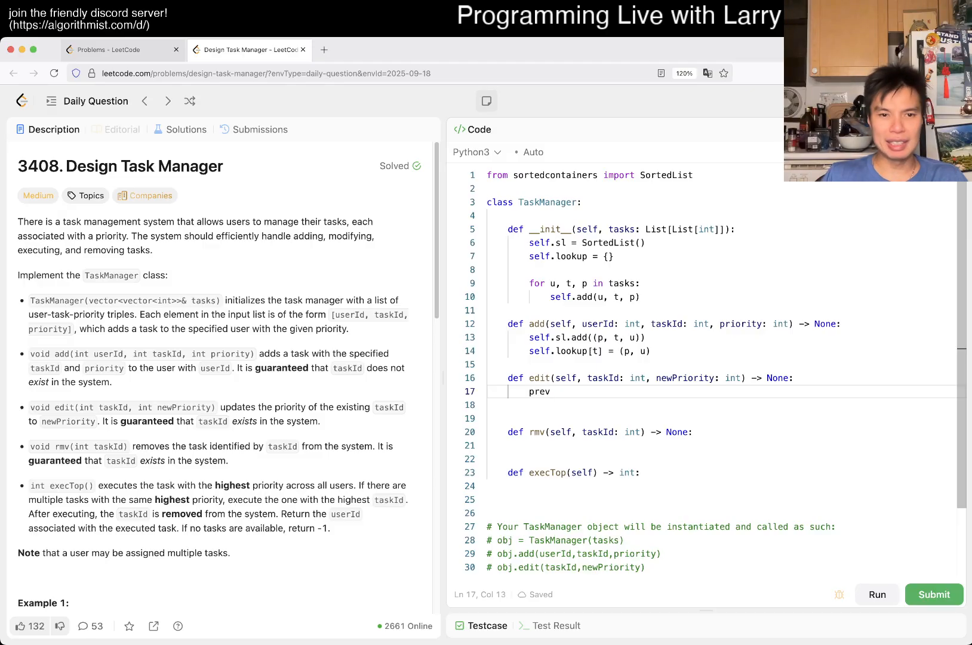
text(_prior)
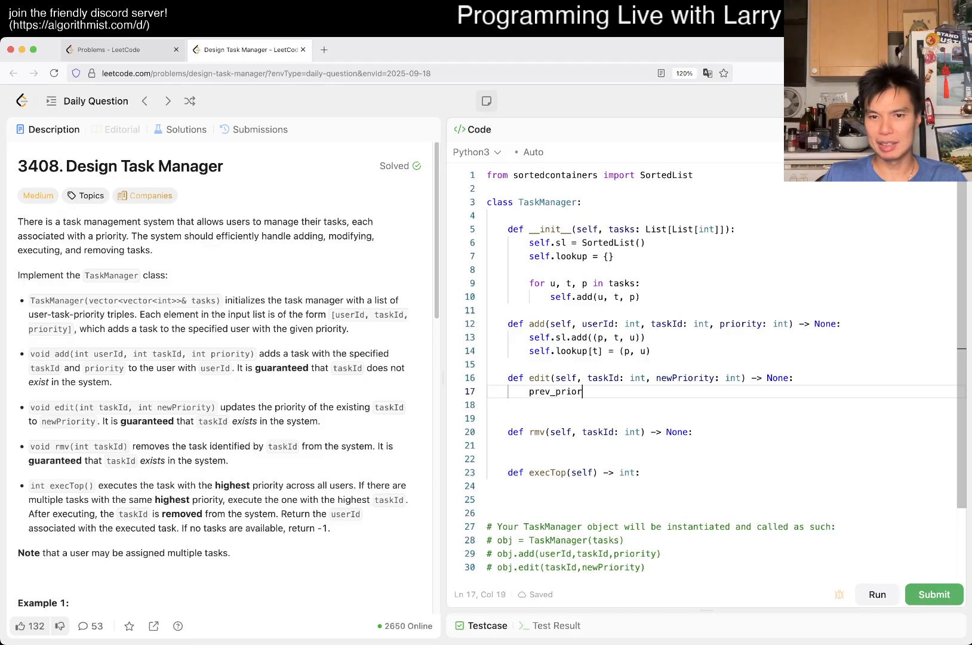
text(ity)
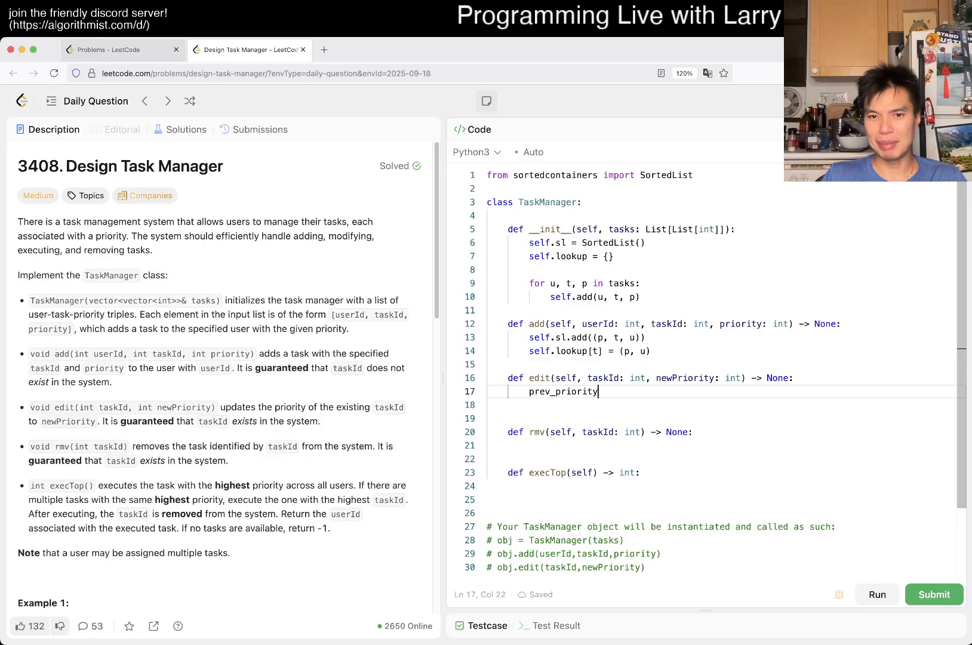
text(, prev_user = sel)
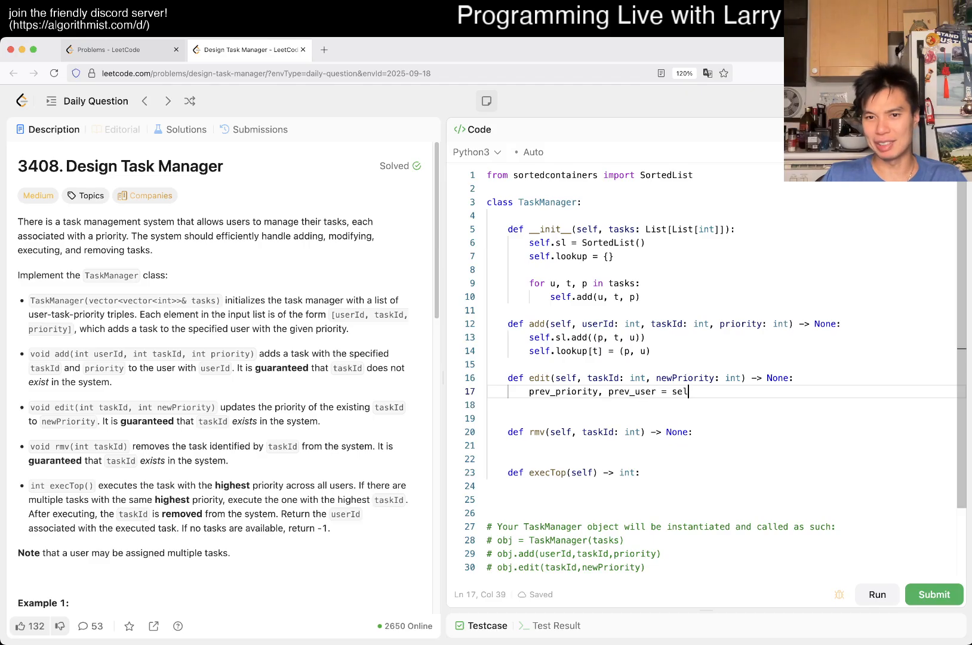
text(f.lookup[taskId)
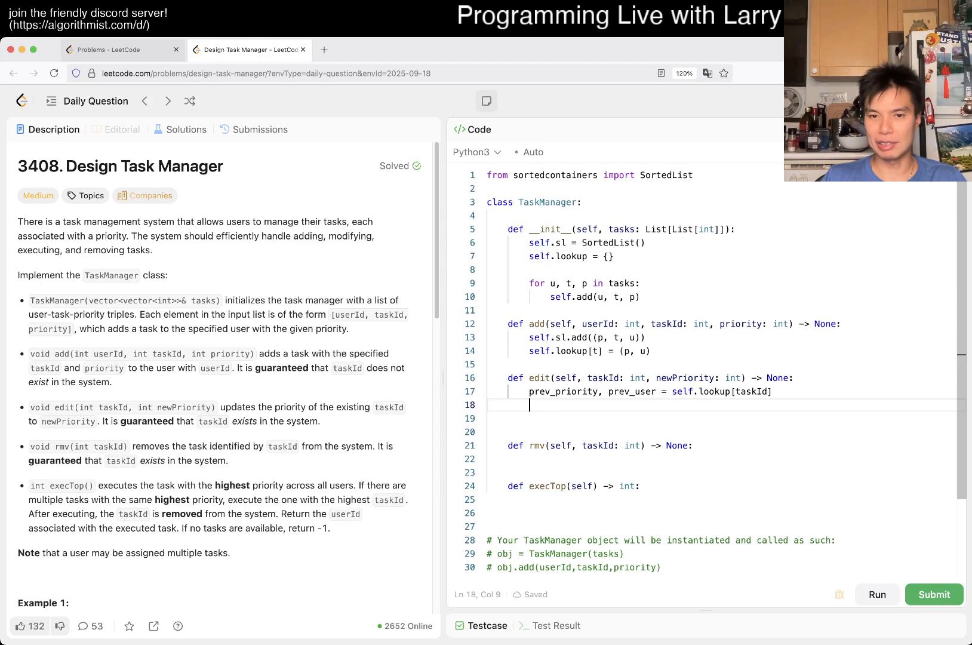
Update the lookup to the new priority and add (newPriority, taskId, prev_user) to the sorted list.
text(self.lookup[taskId)
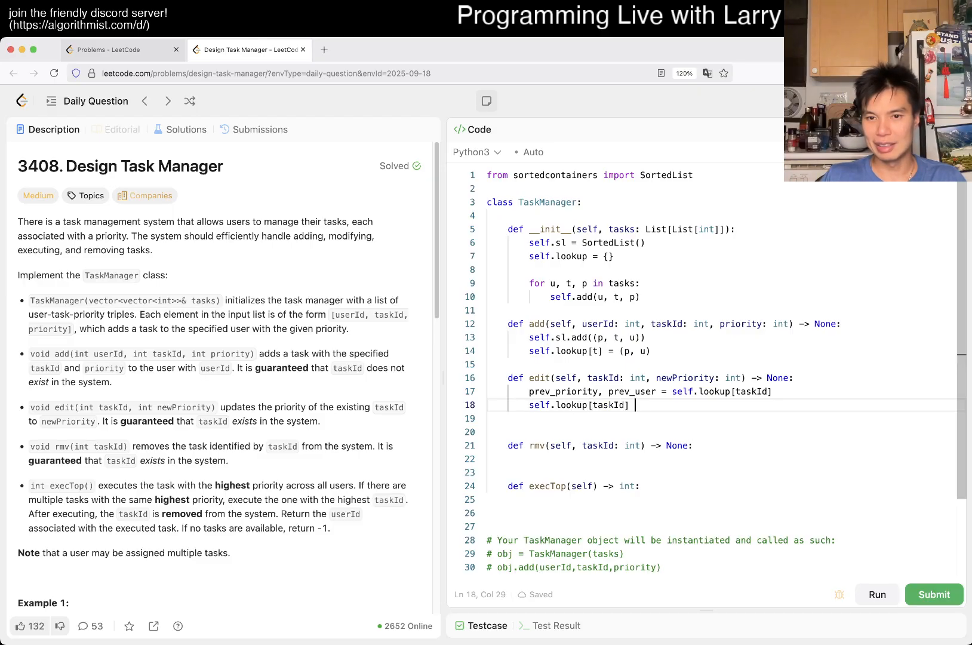
text(= (pre)
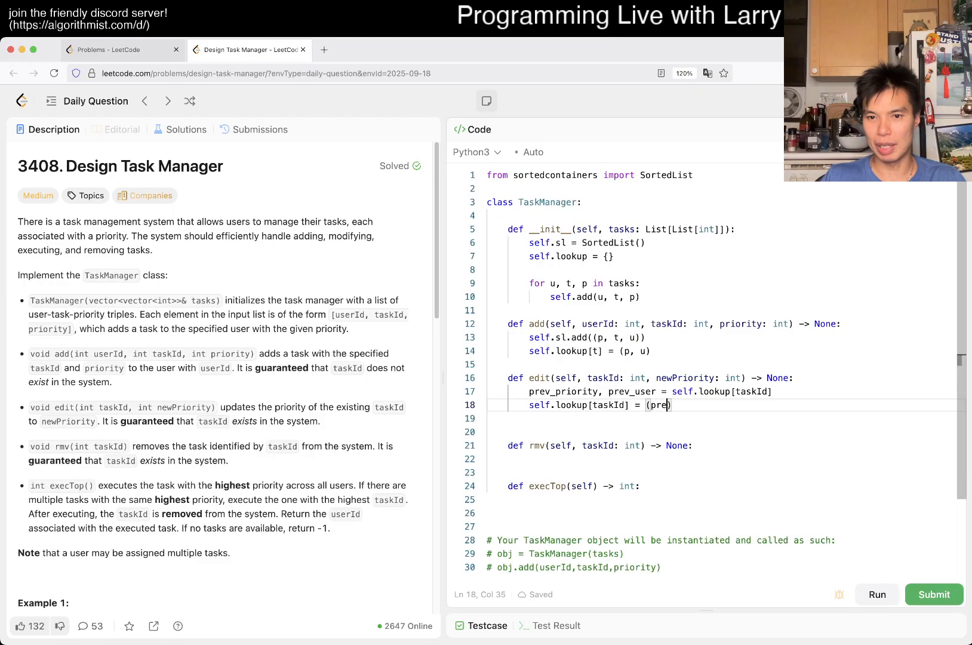
text(newPriority,)
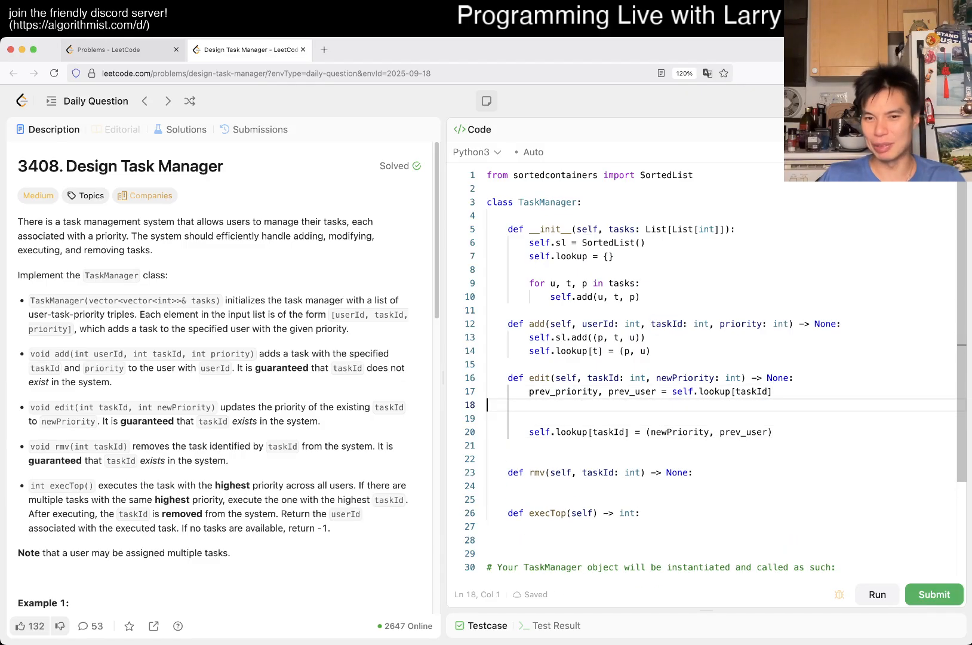
text(self.s)
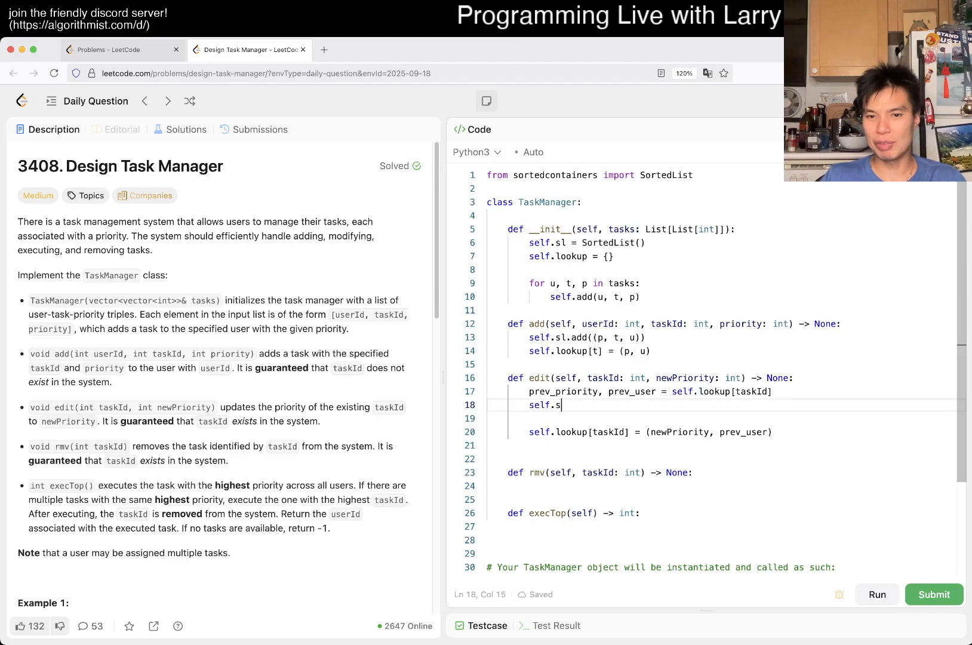
text(l.add()
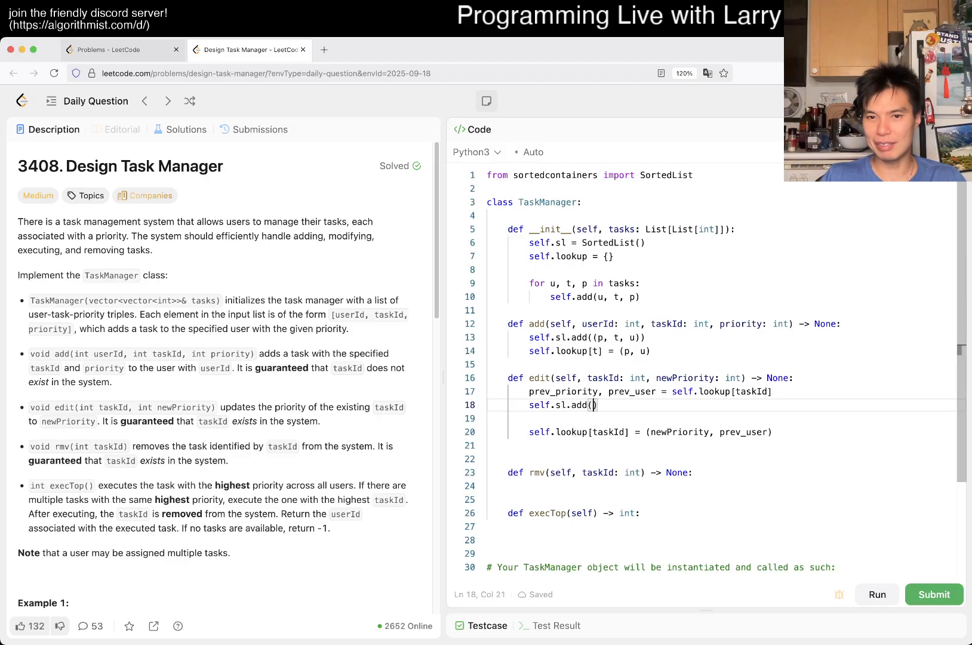
key(Backspace)
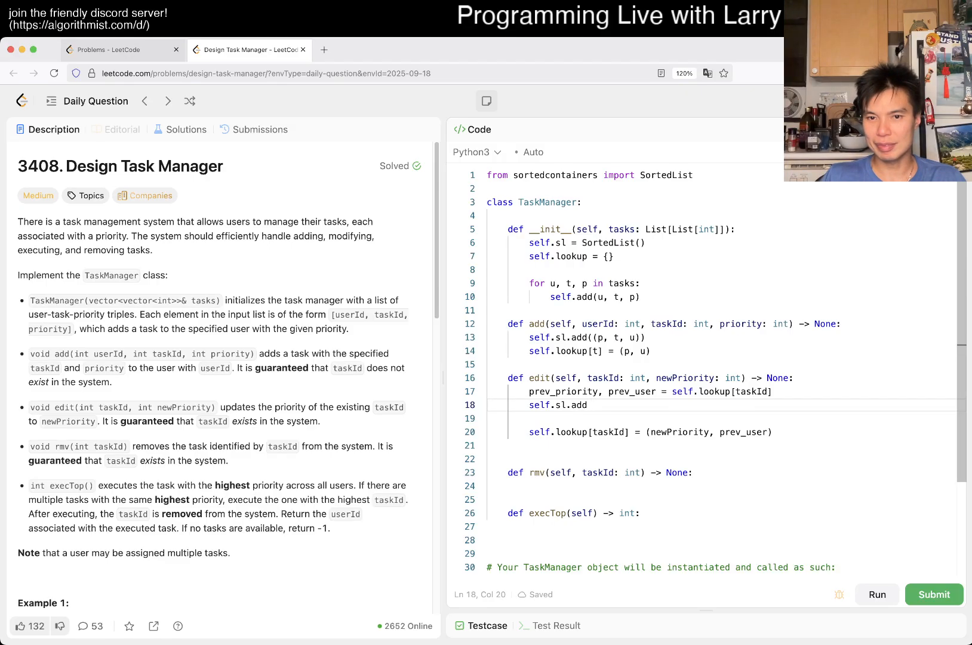
text((newPriority, )))
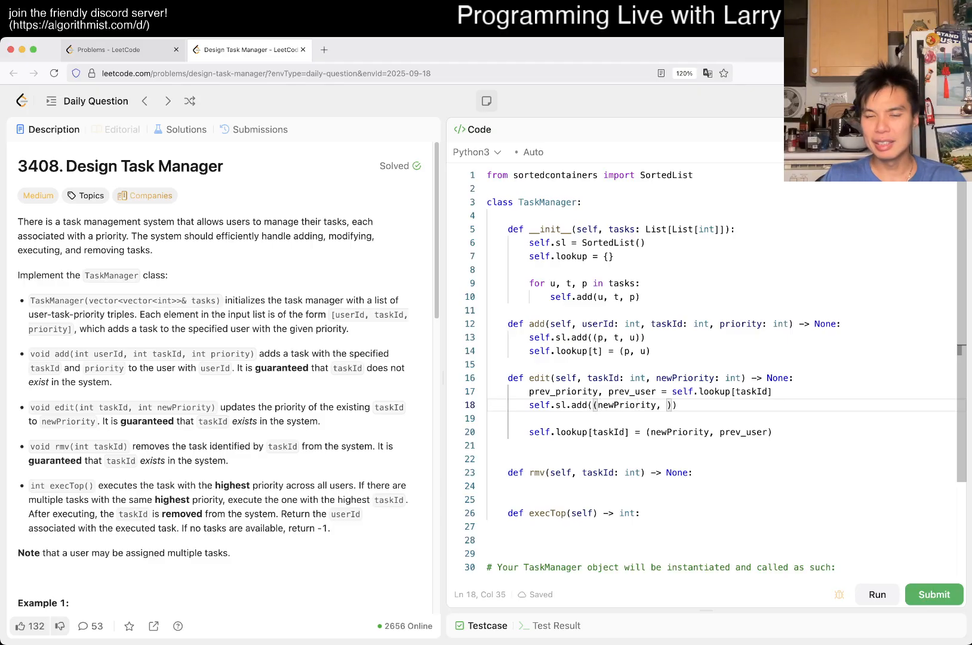
text(taskId, prev_user)
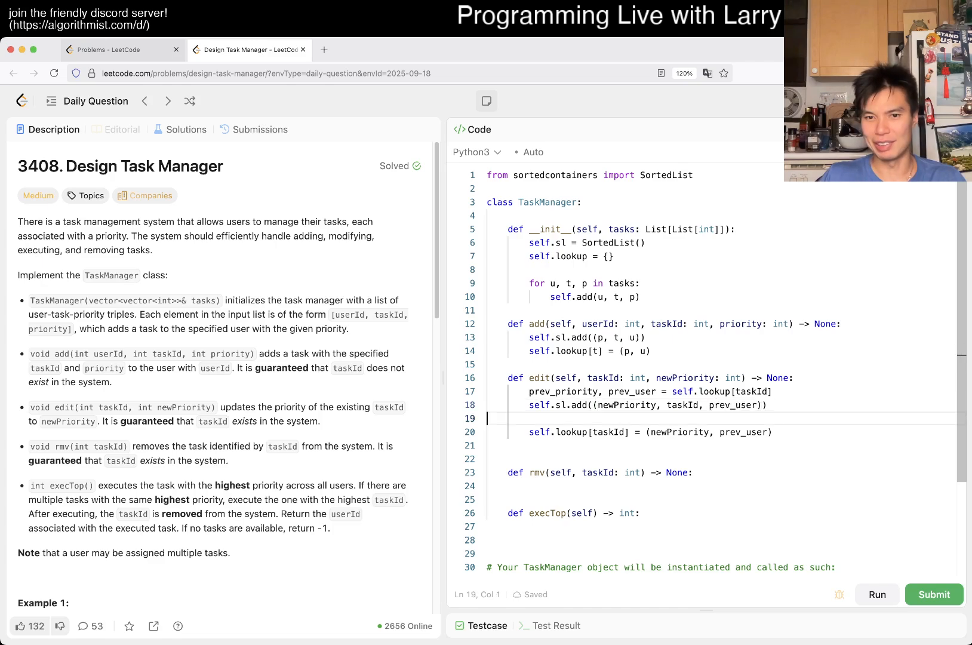
Remove the old (prev_priority, taskId, prev_user) tuple in edit, and write rmv's lookup and remove lines.
text(self.)
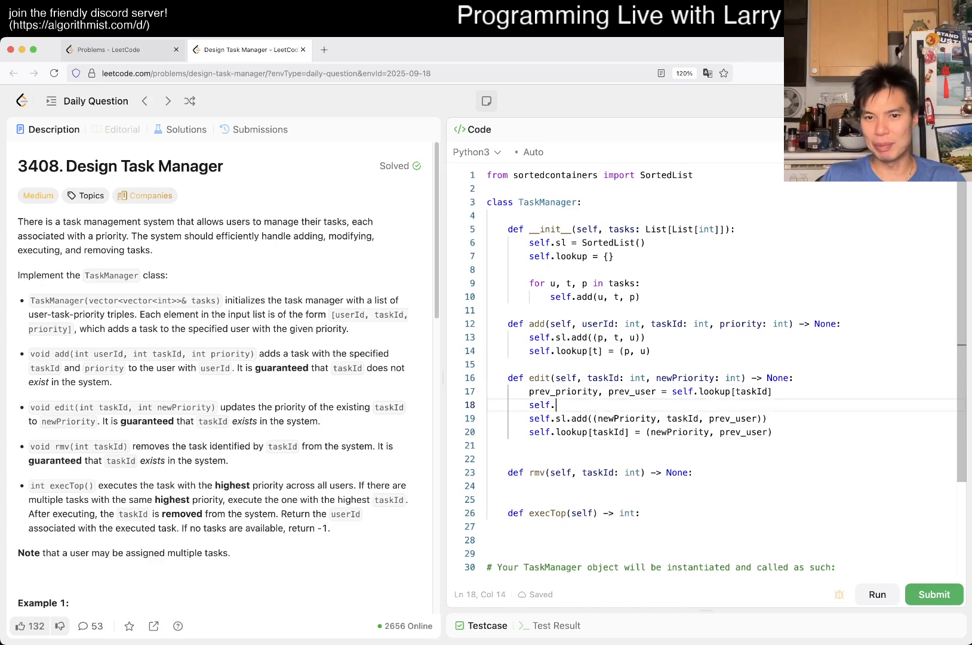
text(sl.remove(())
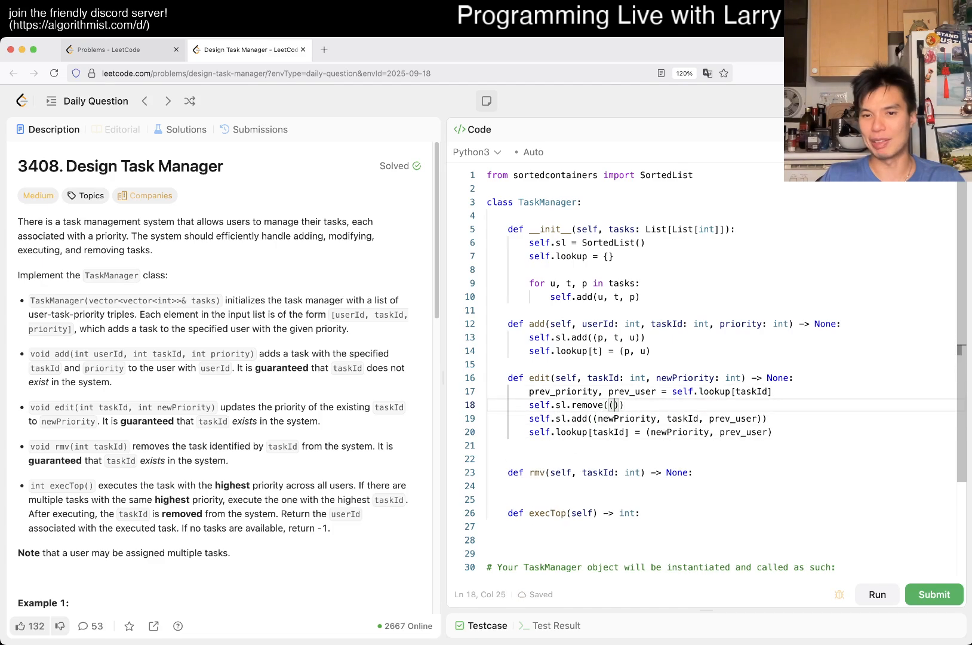
text(prev_priority, taskId, prev_user)
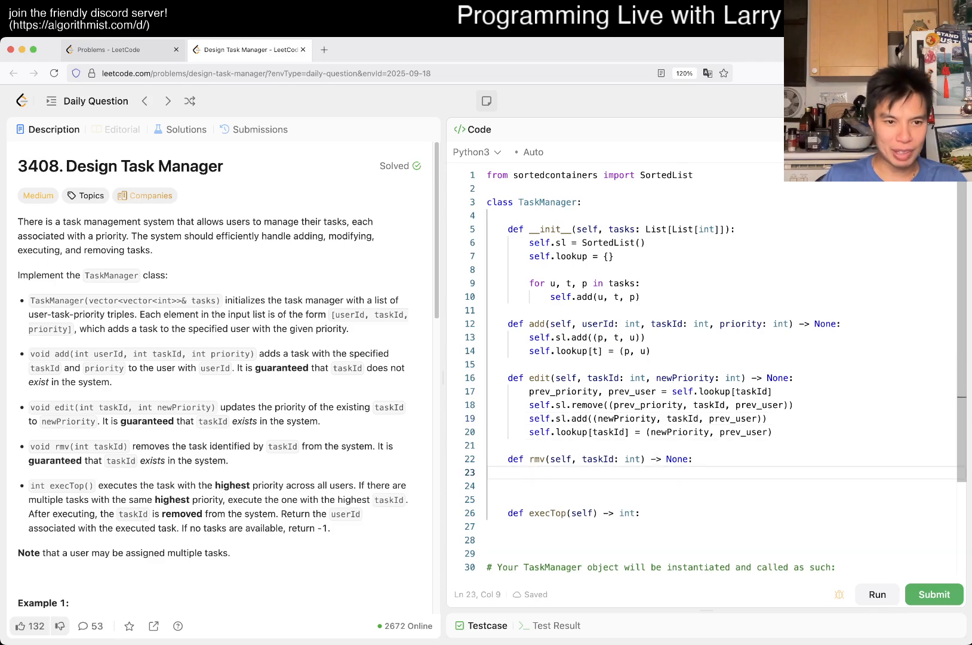
click(530, 432)
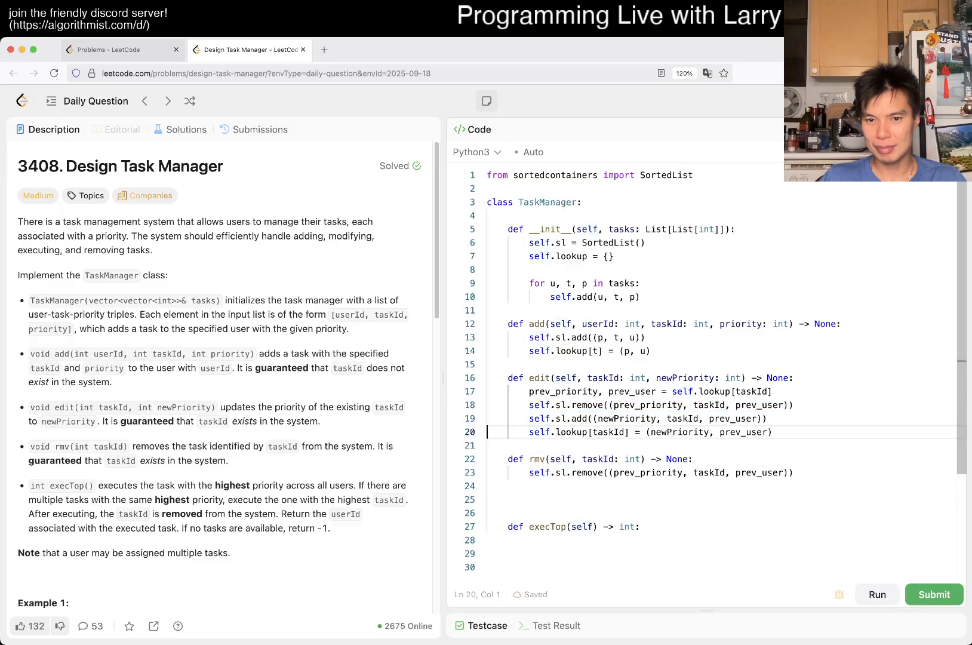
click(530, 459)
text(prev_priority, prev_user = self.lookup[taskId)
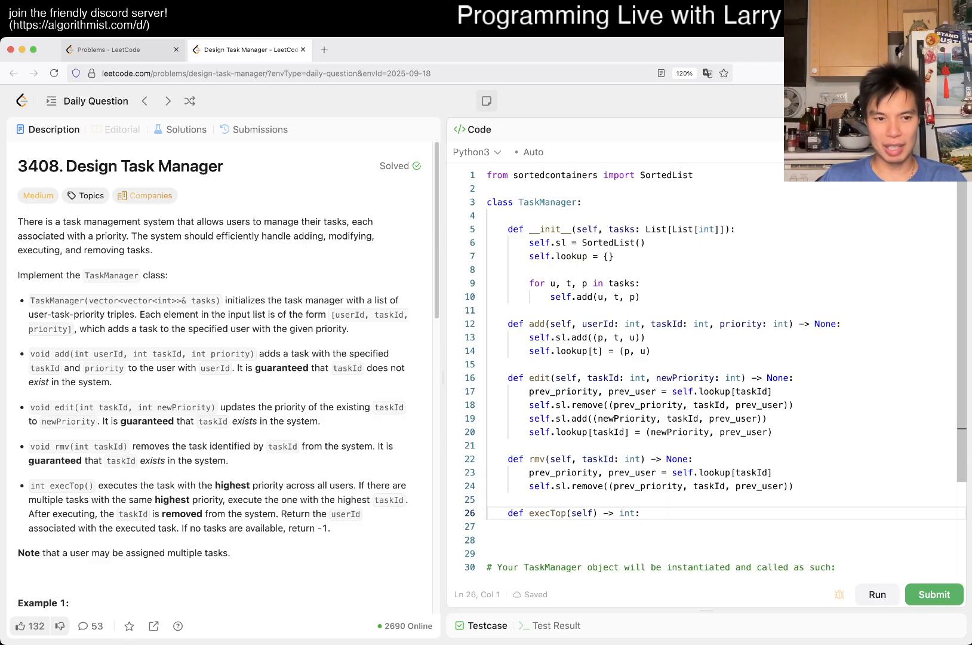
Write execTop: return -1 when self.sl is empty, else unpack self.sl[-1], pop it and return the user; run the sample test.
text(r)
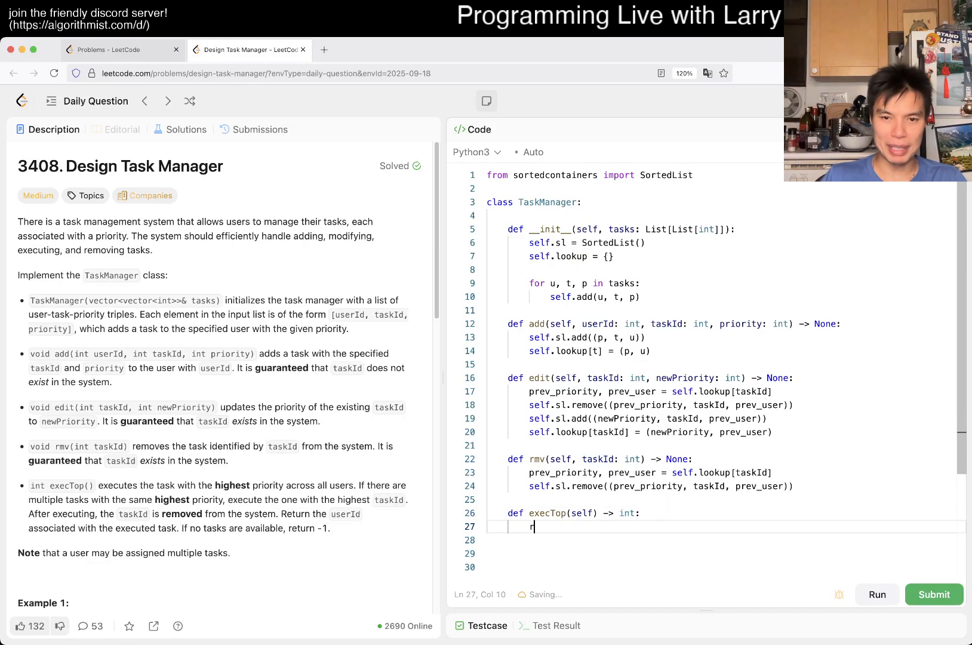
text(self.sl)
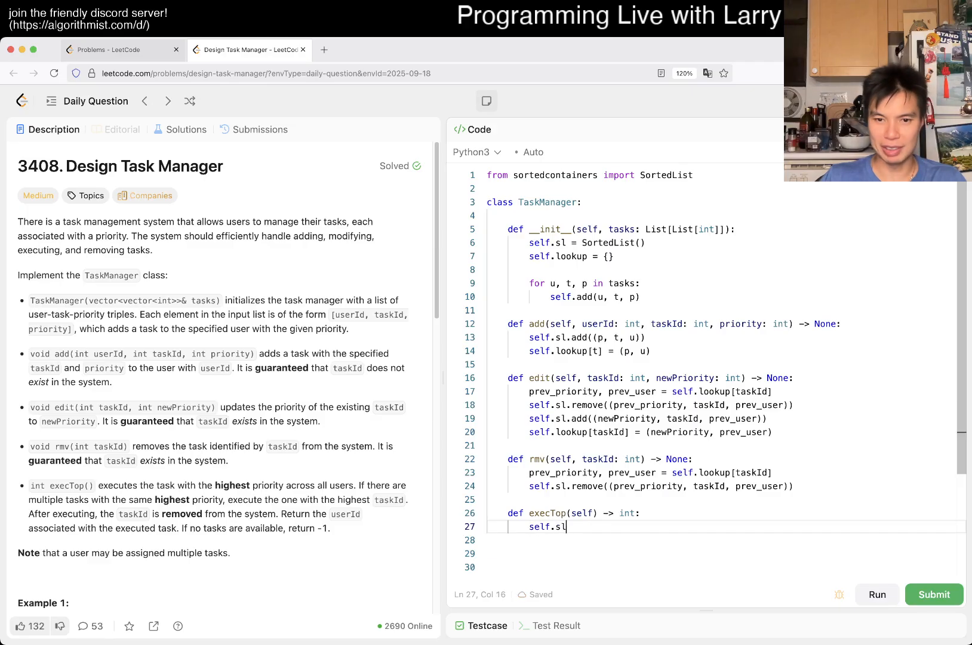
text([-1])
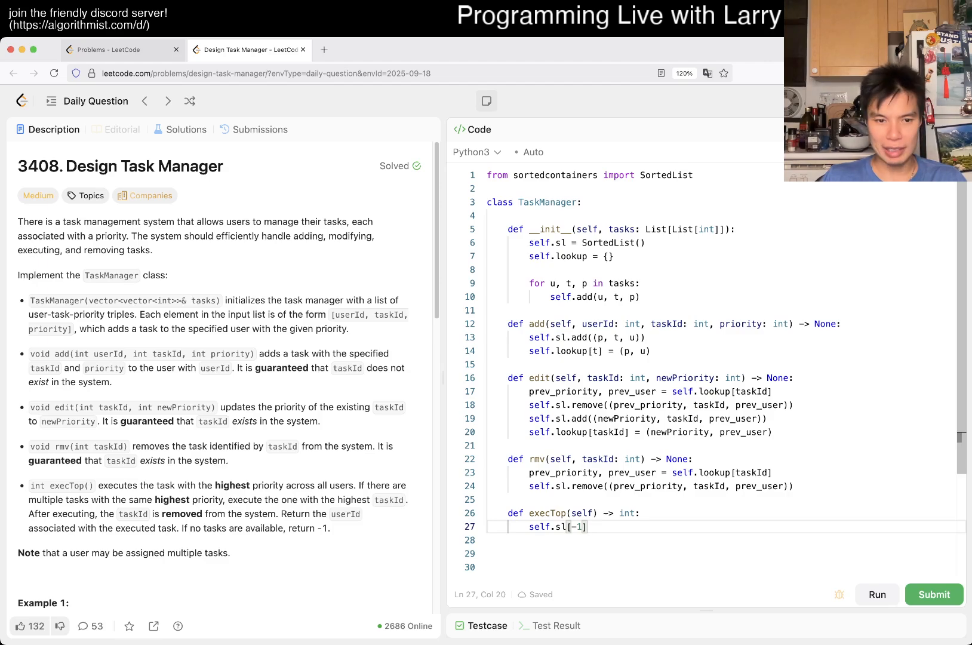
key(Return)
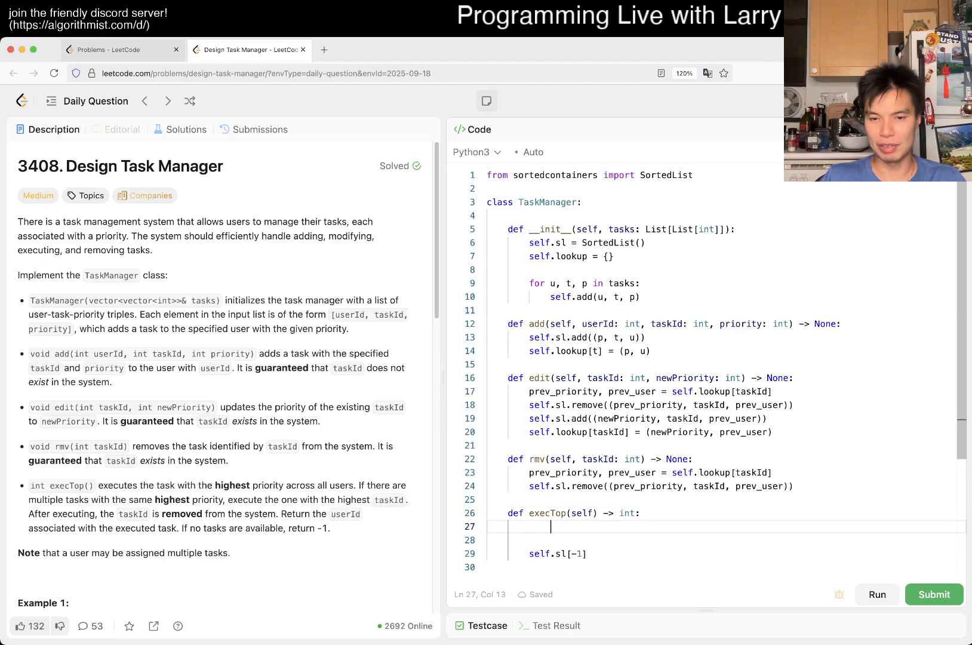
text(if len(self.sl))
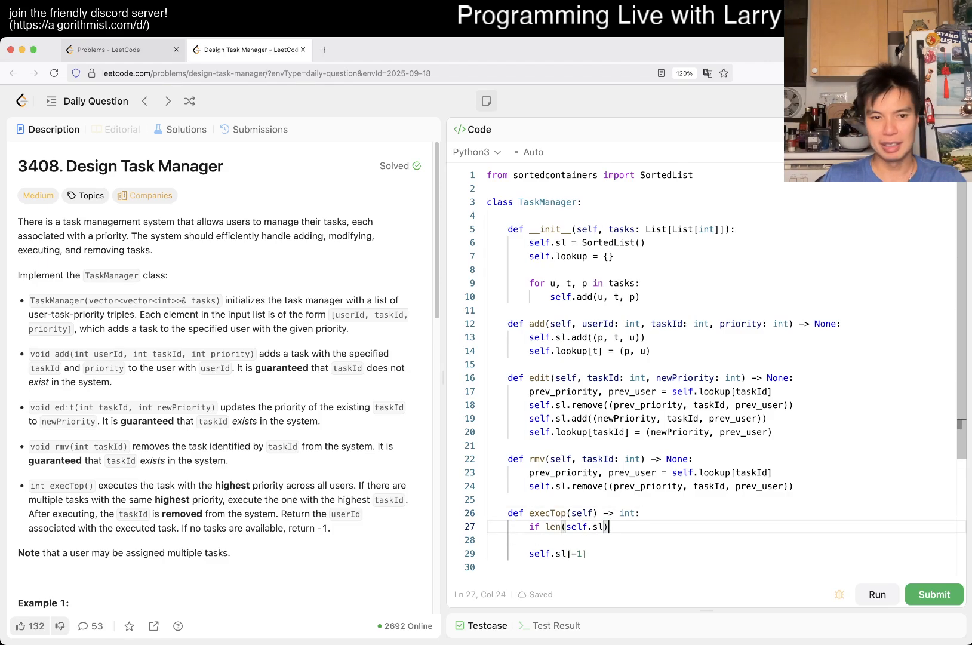
text(== 0:)
click(724, 539)
text(return -1)
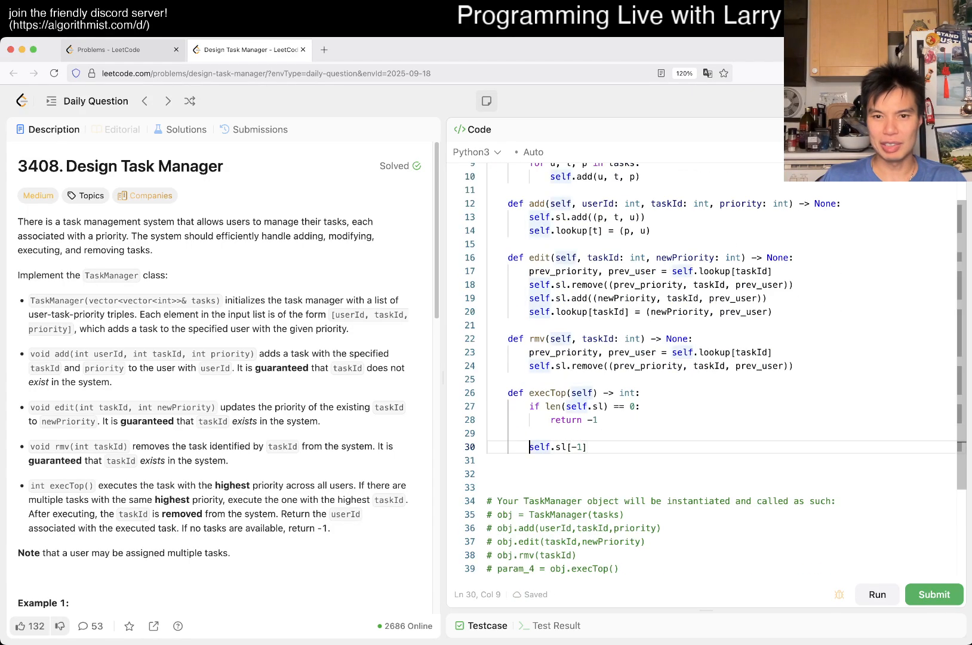
text(p, t, u =)
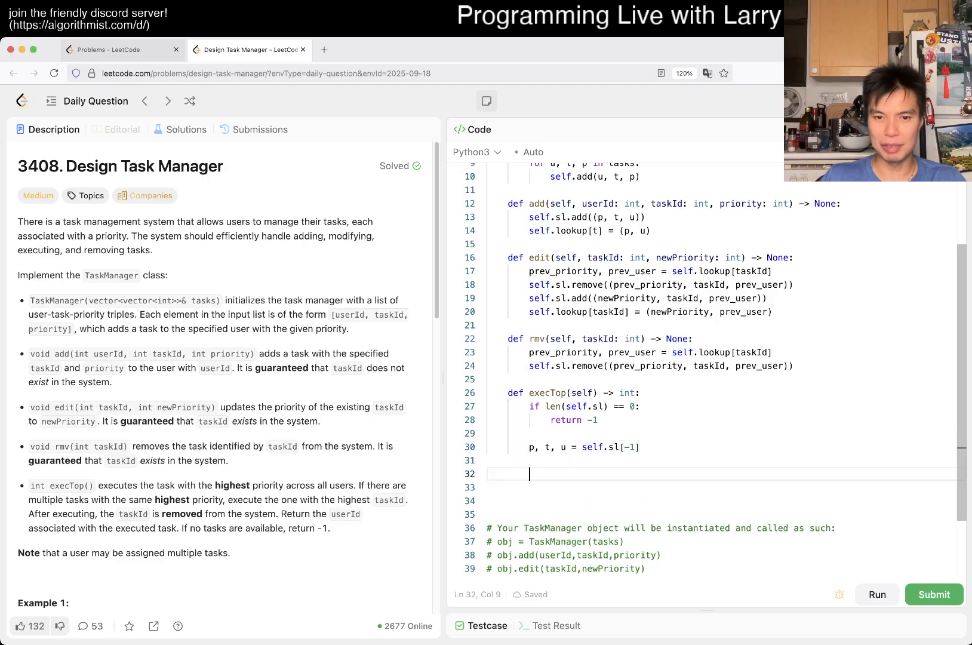
text(s)
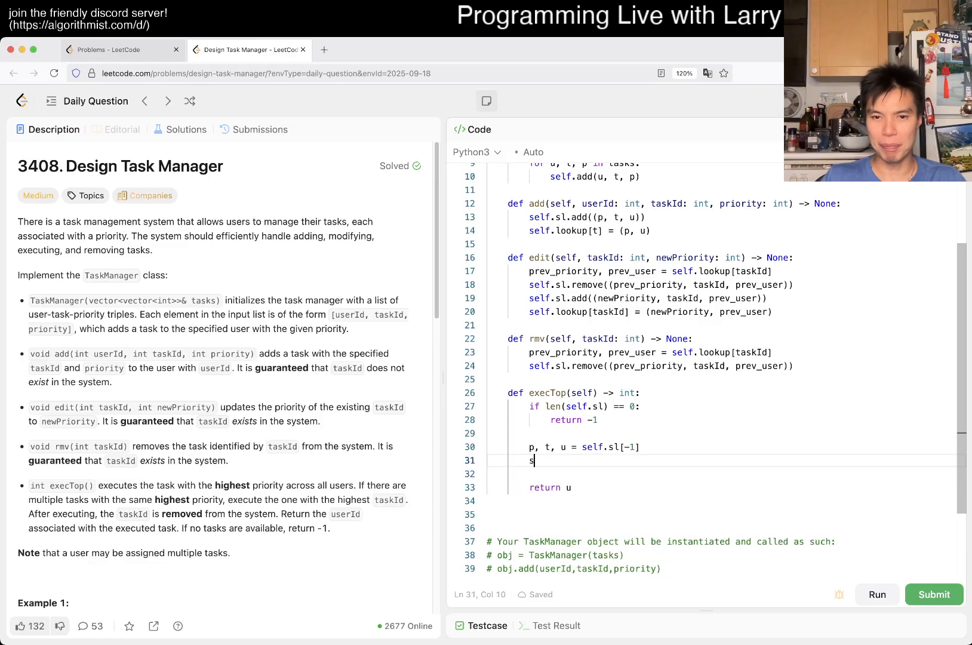
text(elf.sl.pop())
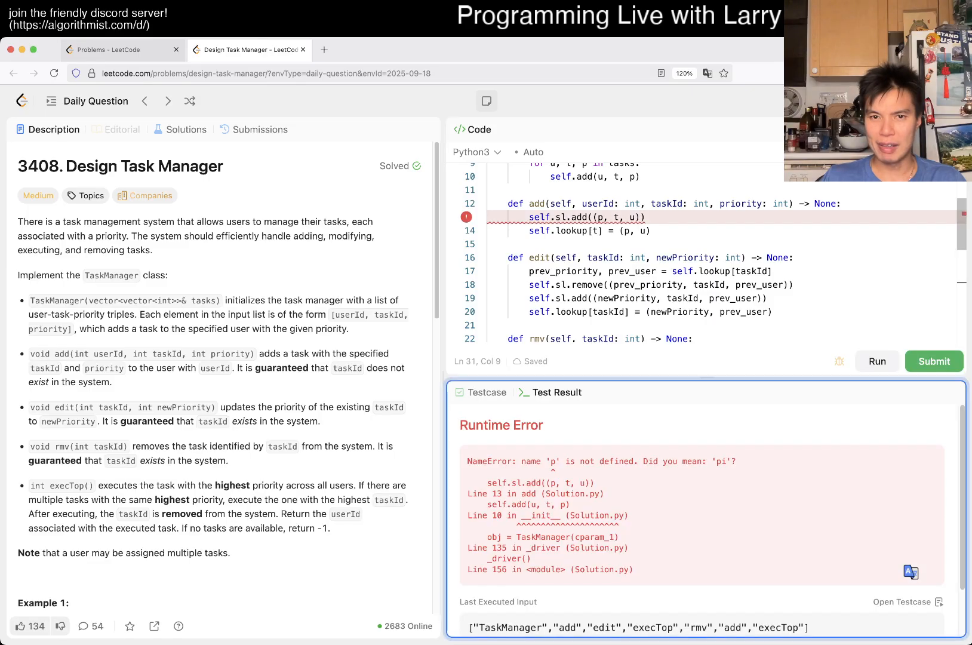
Rename p, t, u in add to priority, taskId, userId, rerun the sample test and submit.
click(597, 217)
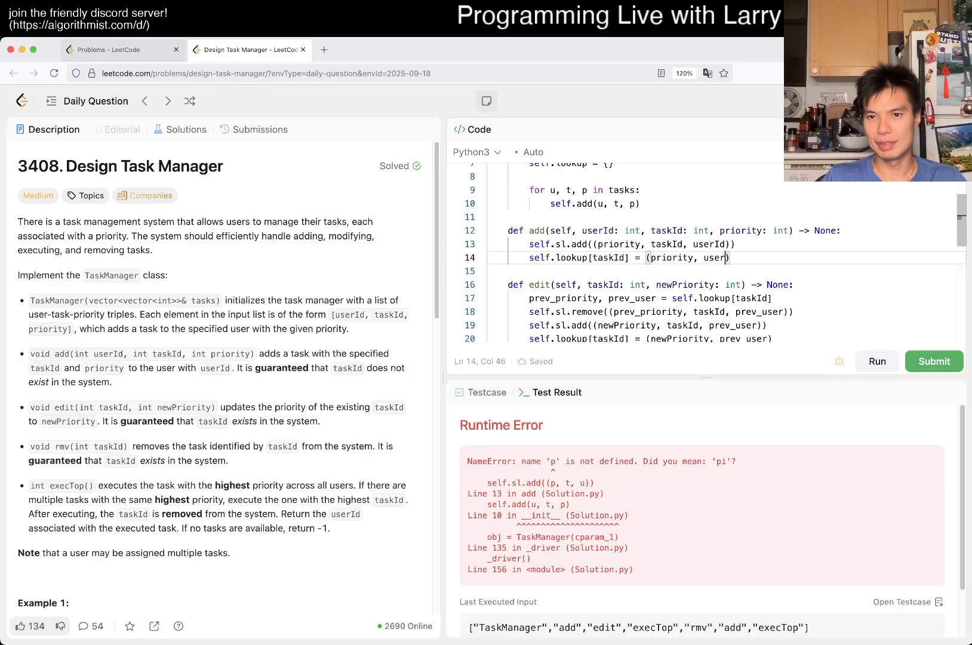
click(876, 360)
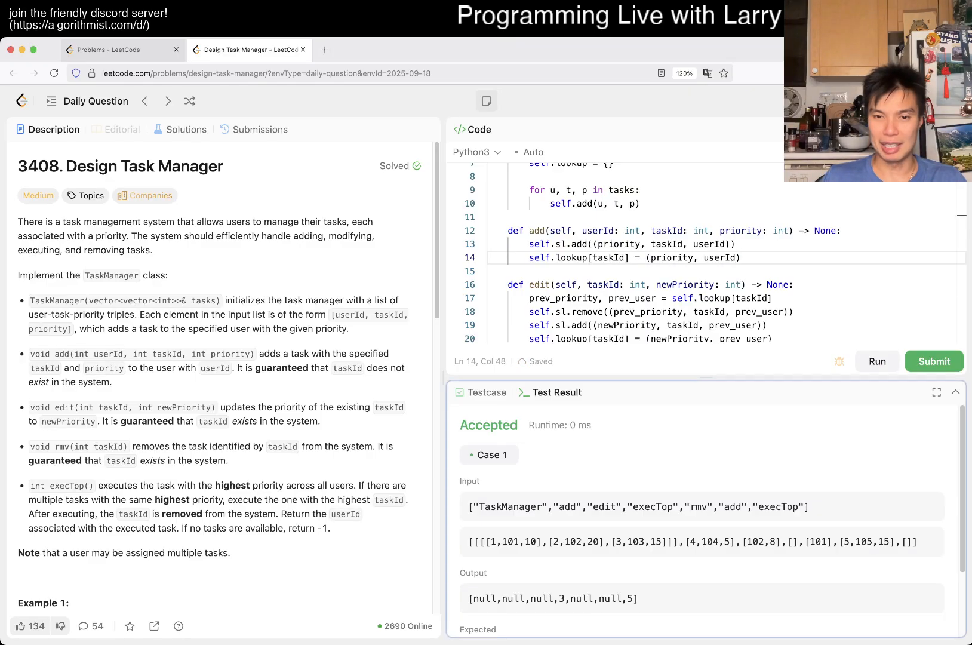
scroll(down, 3)
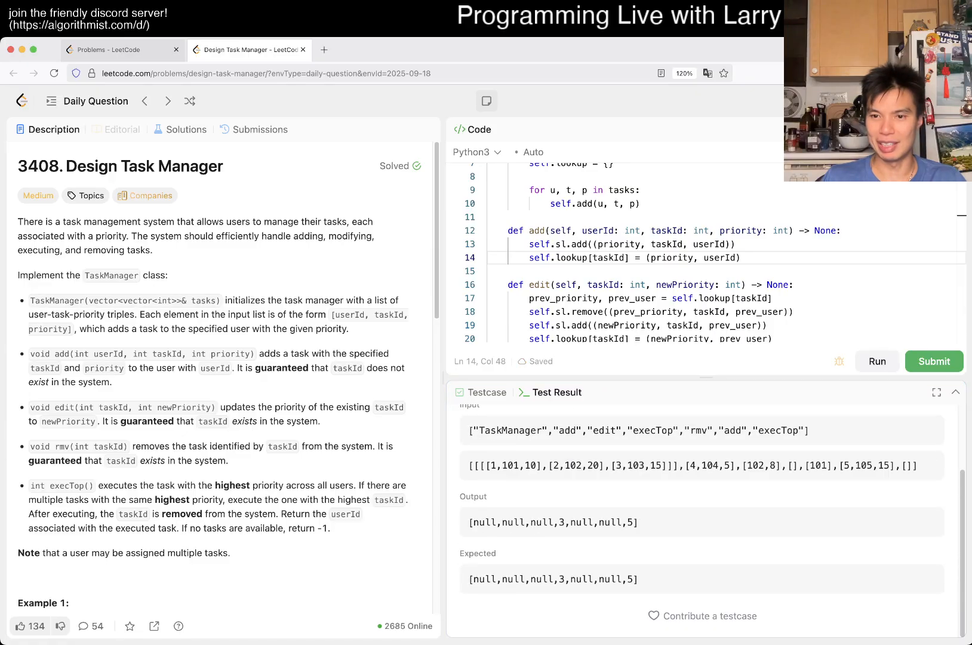
click(934, 361)
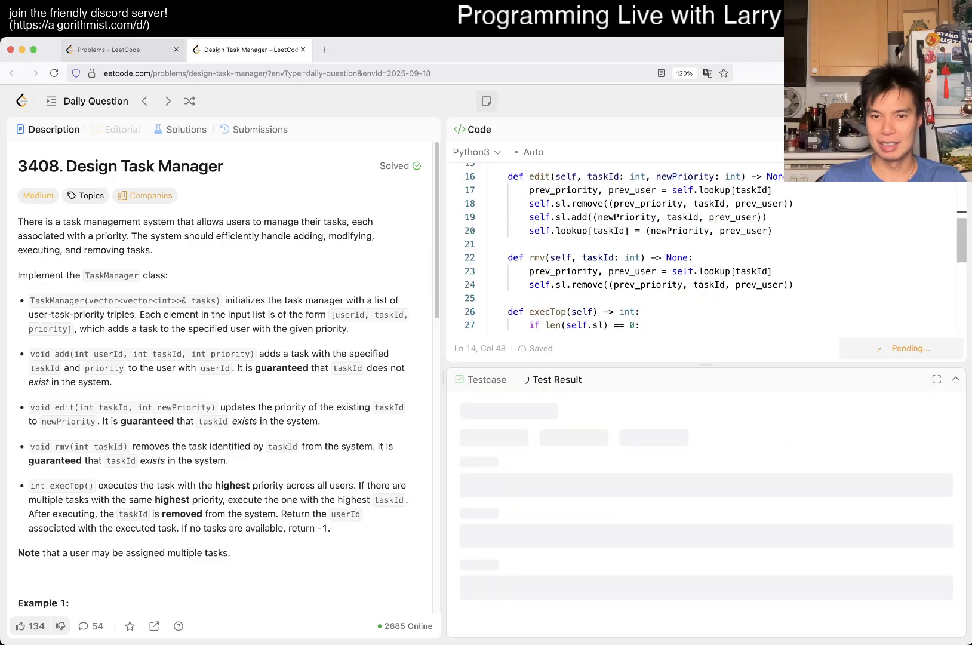
Submit until Accepted on all 663 test cases and dismiss the daily challenge completion popup.
click(934, 348)
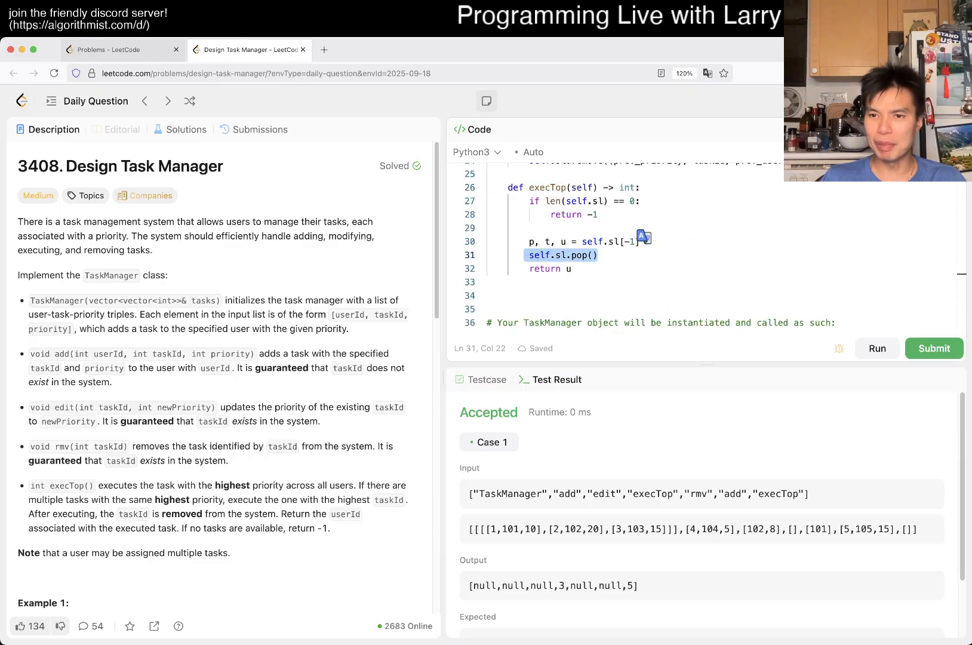
click(934, 348)
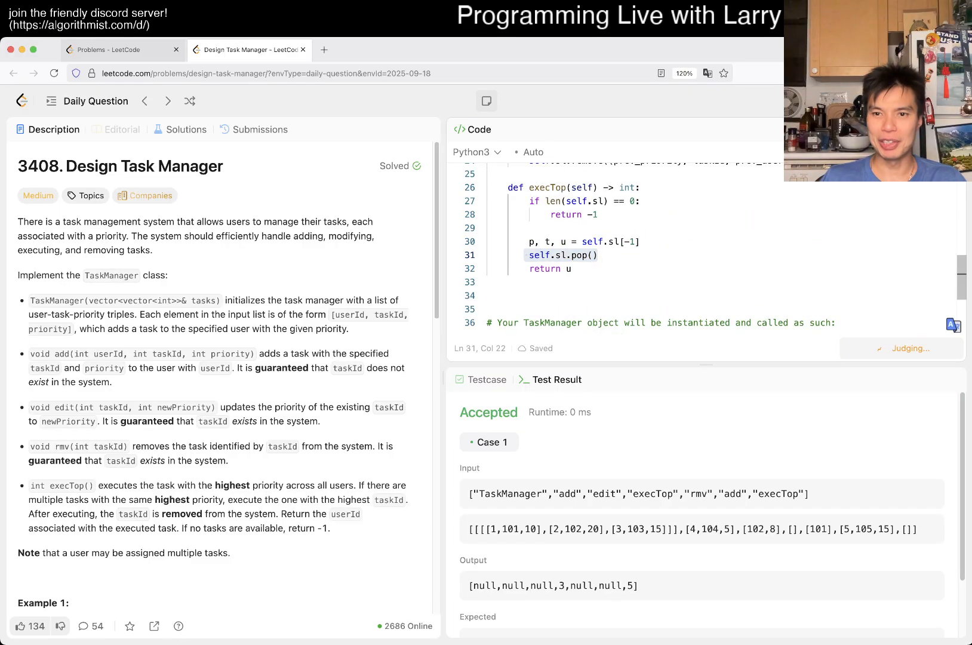
click(933, 348)
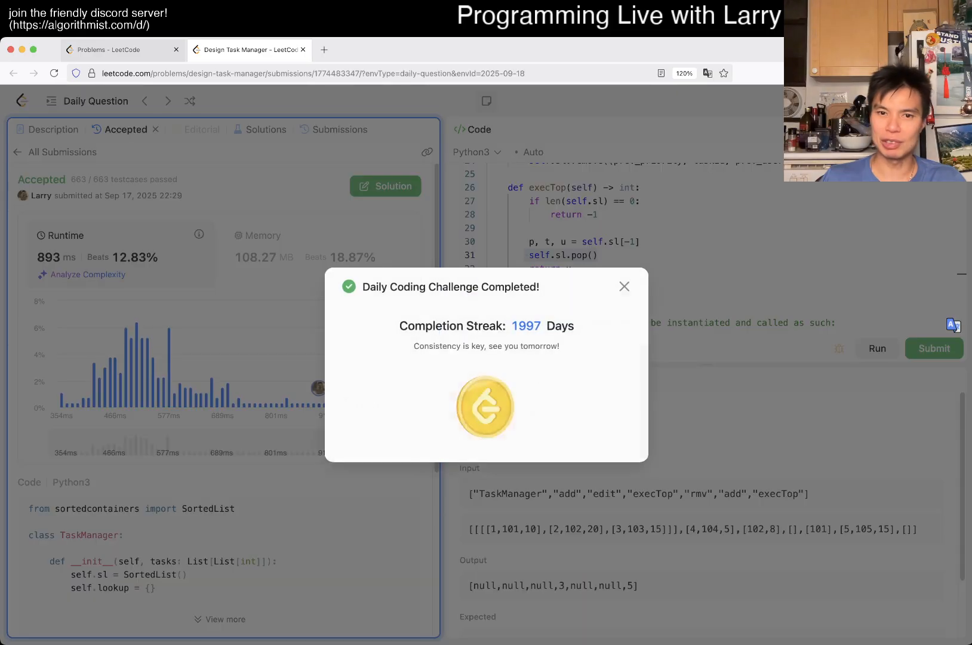
click(625, 286)
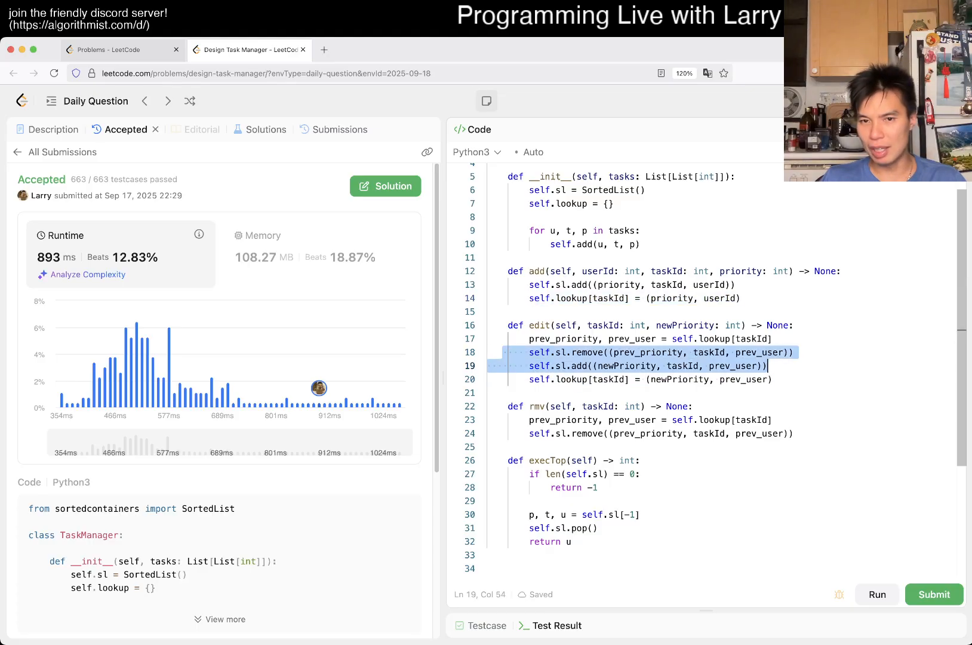
Point out the top-element access in execTop, then return to the problem description.
click(588, 271)
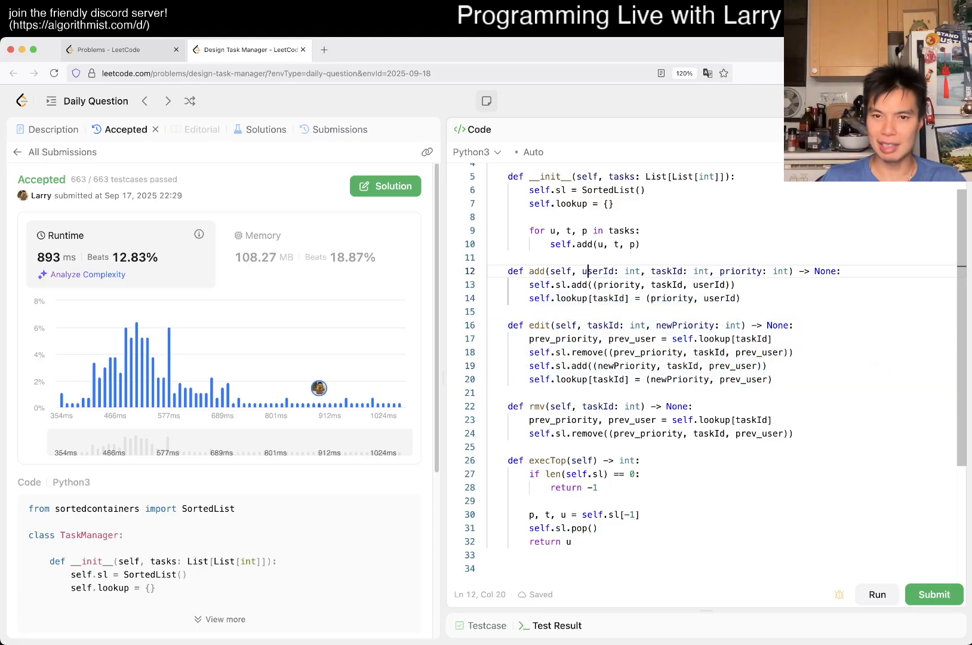
click(550, 460)
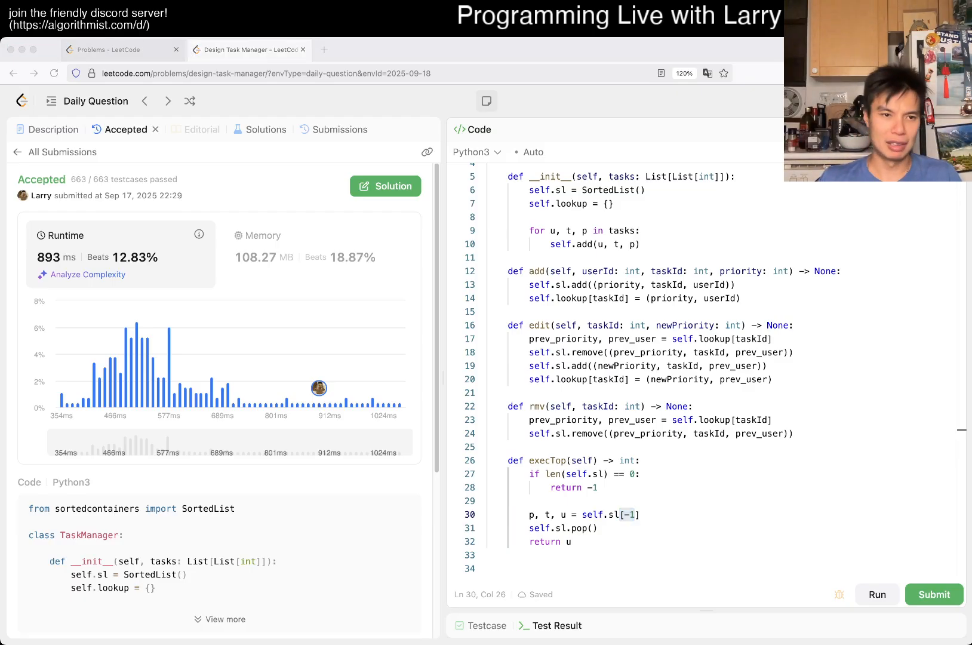
click(54, 130)
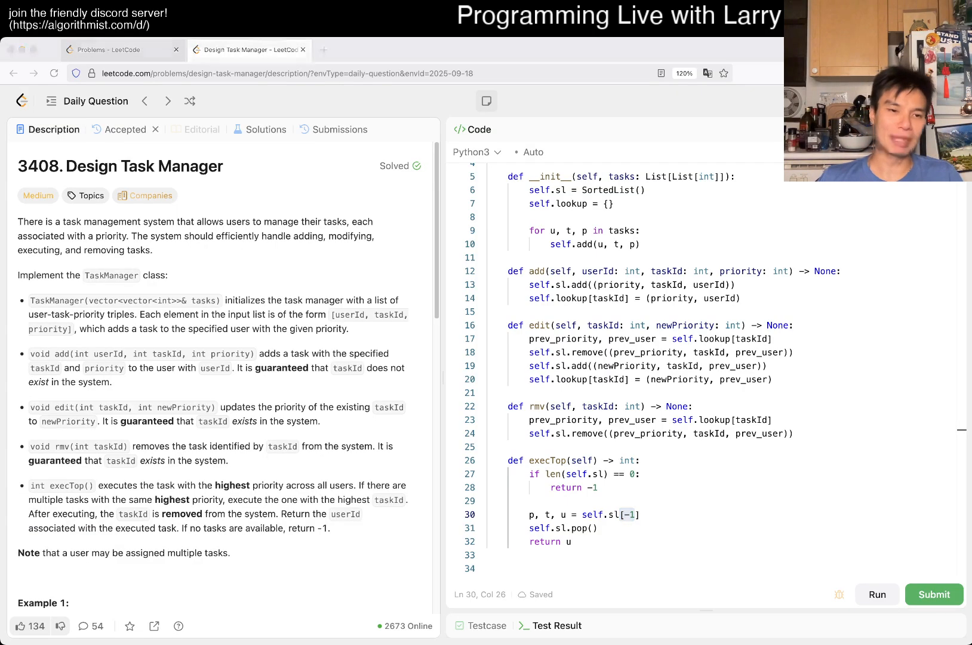